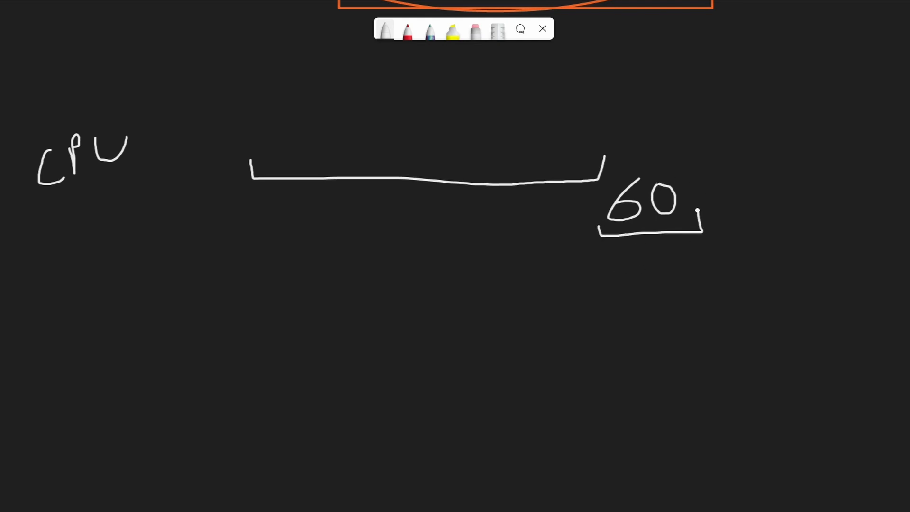
- Mark frame numbers under the first timeline and write '1 unit' with an arrow
{"action": "left_click_drag", "start_coordinate": [256, 191], "coordinate": [264, 209]}
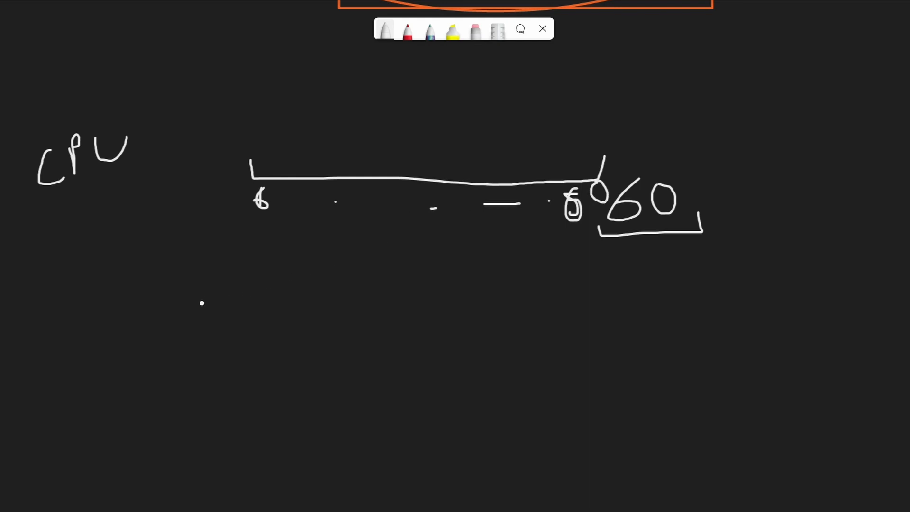
{"action": "left_click_drag", "start_coordinate": [50, 293], "coordinate": [67, 325]}
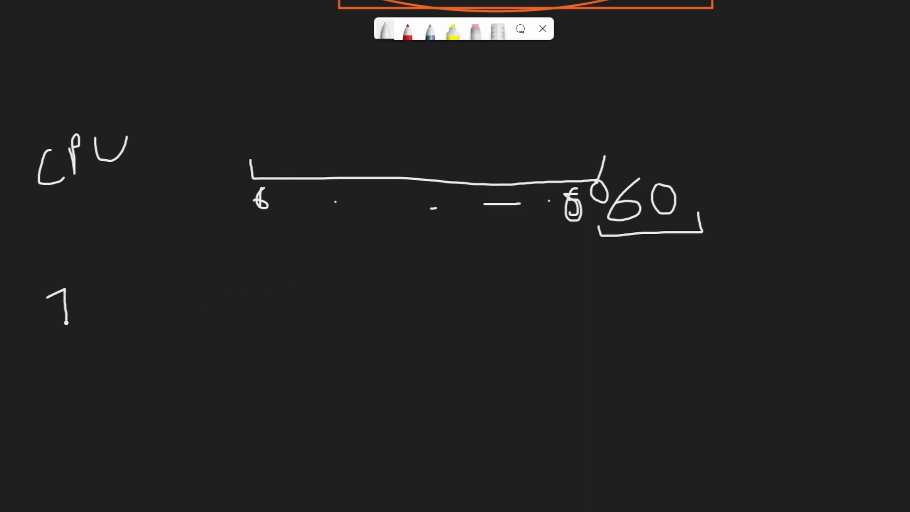
{"action": "left_click_drag", "start_coordinate": [90, 314], "coordinate": [116, 316]}
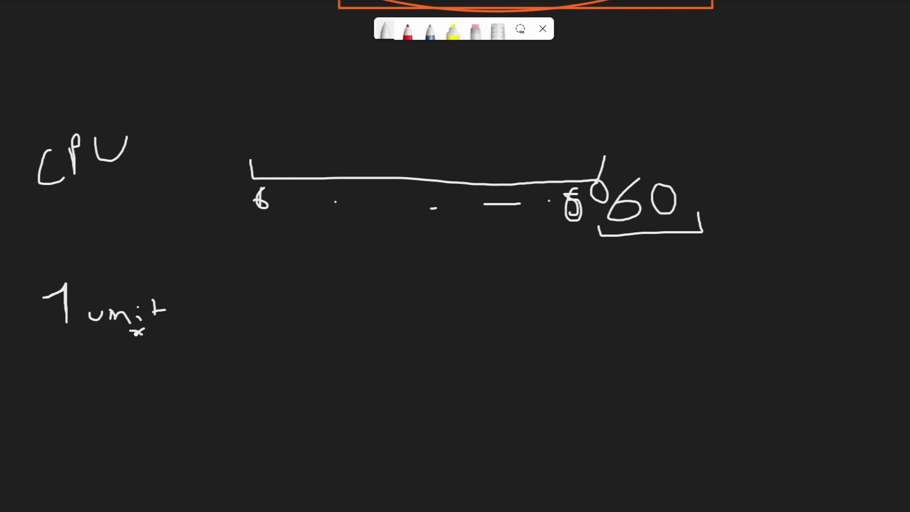
{"action": "left_click_drag", "start_coordinate": [137, 334], "coordinate": [169, 334]}
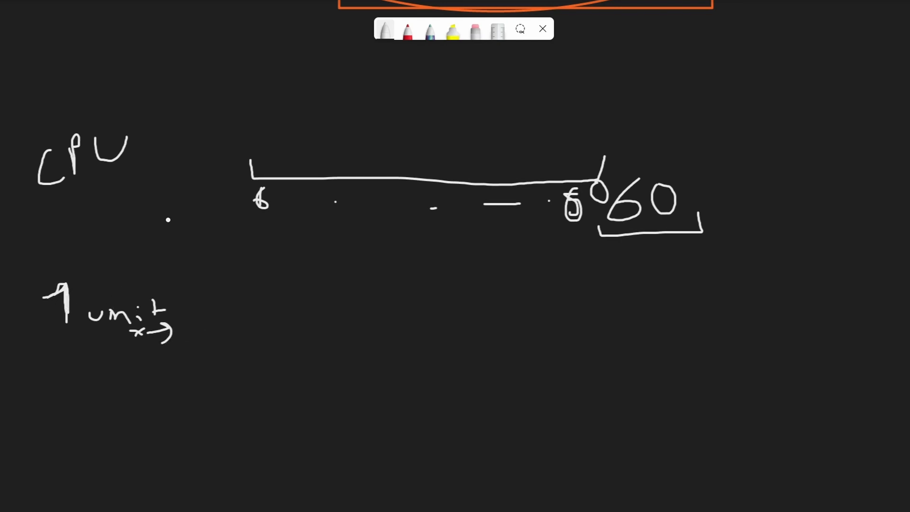
- Bracket the first frame and the whole timeline, and write 60 beneath
{"action": "left_click_drag", "start_coordinate": [243, 194], "coordinate": [282, 223]}
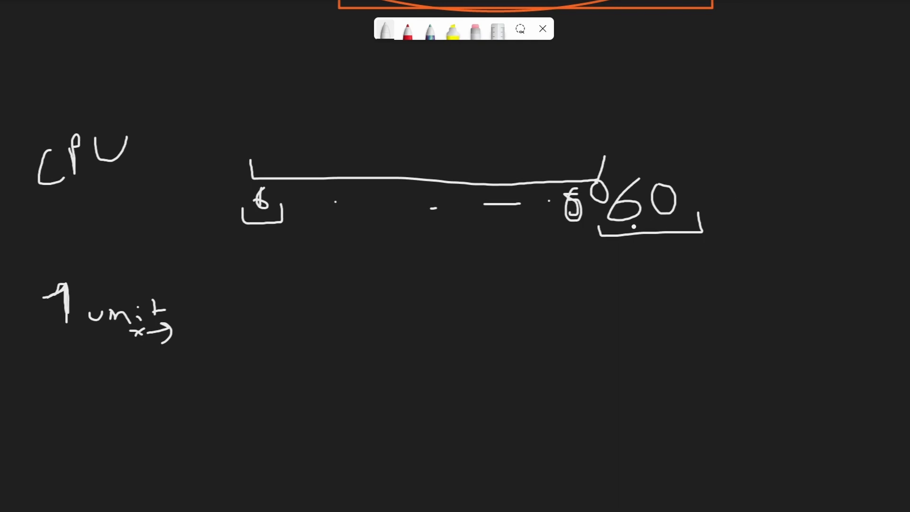
{"action": "left_click_drag", "start_coordinate": [272, 232], "coordinate": [502, 265]}
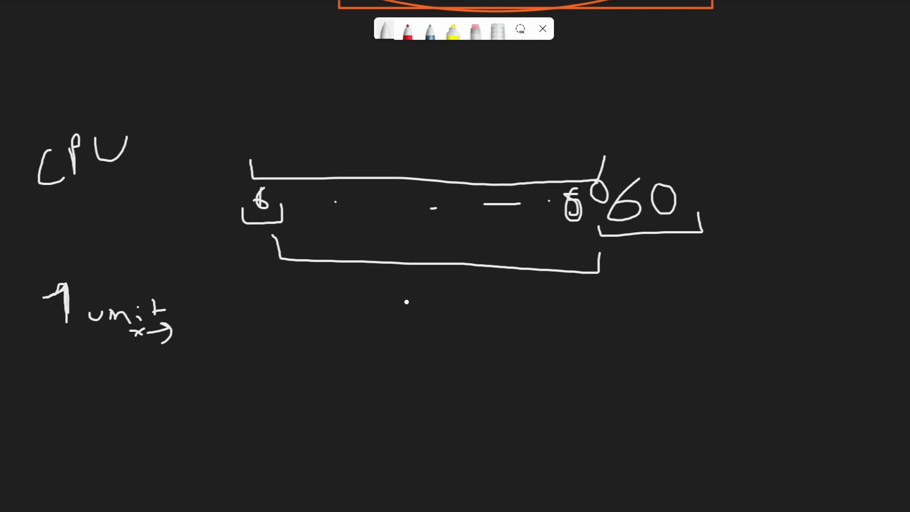
{"action": "left_click_drag", "start_coordinate": [336, 313], "coordinate": [406, 316]}
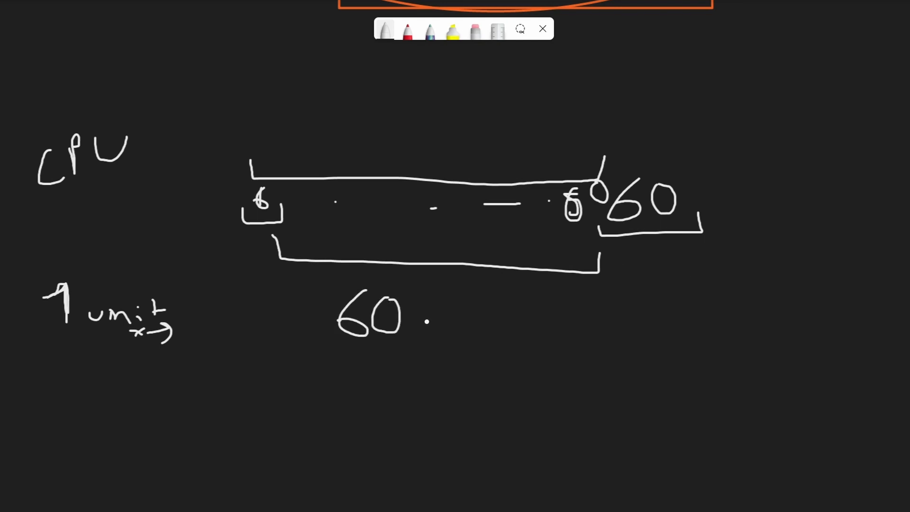
- Add 'u' after the 60 total and write 144 under the second timeline
{"action": "left_click_drag", "start_coordinate": [426, 316], "coordinate": [455, 316]}
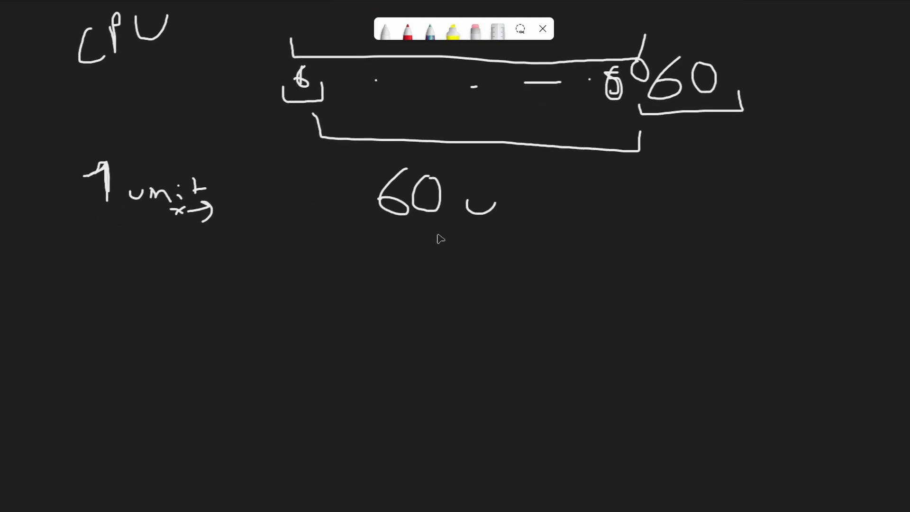
{"action": "left_click", "coordinate": [385, 29]}
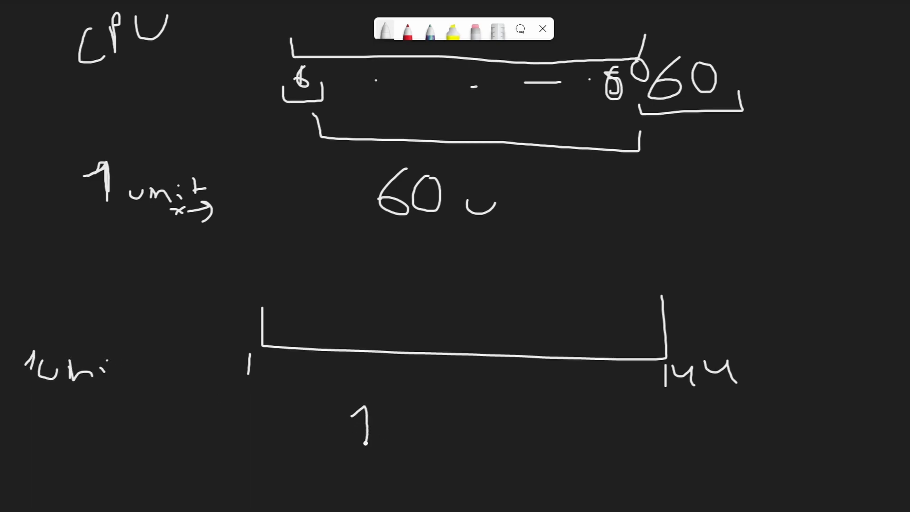
{"action": "left_click_drag", "start_coordinate": [354, 406], "coordinate": [441, 429]}
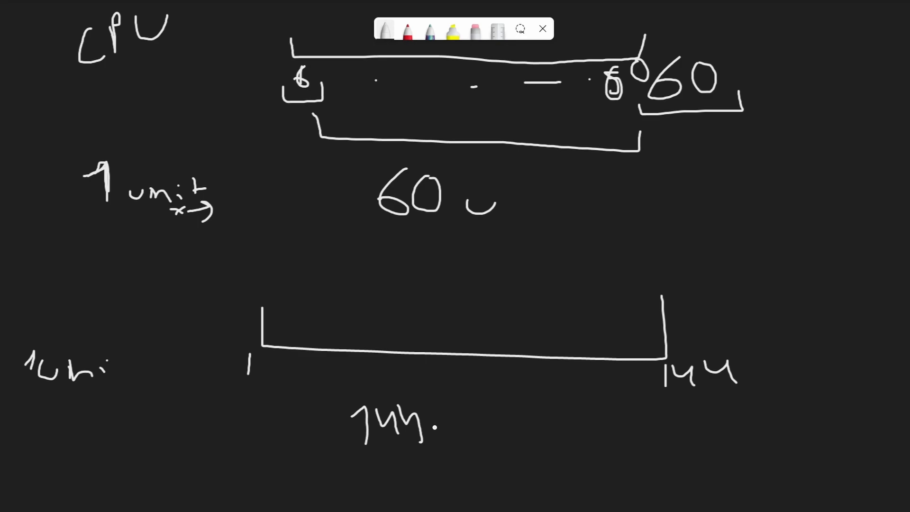
- Draw arrows under both timelines and bracket the 60 u and 144 u totals
{"action": "left_click_drag", "start_coordinate": [264, 380], "coordinate": [664, 389]}
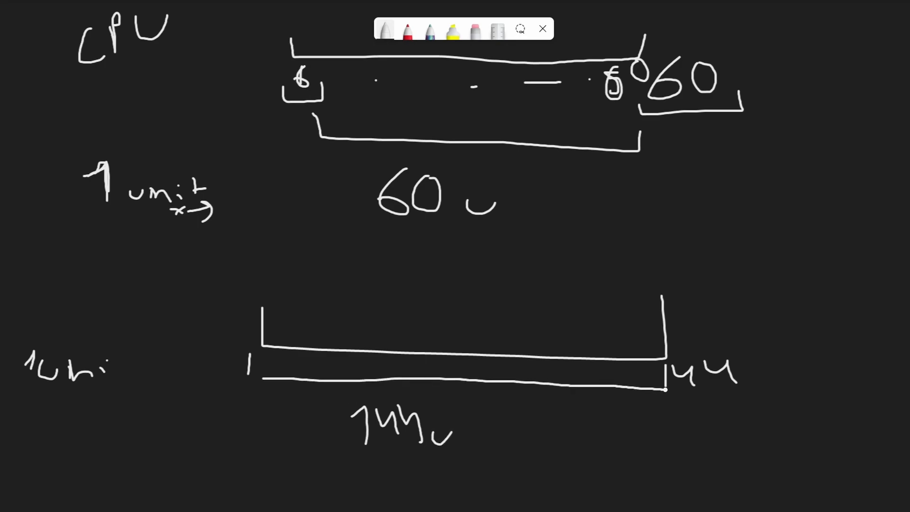
{"action": "left_click_drag", "start_coordinate": [264, 379], "coordinate": [656, 388]}
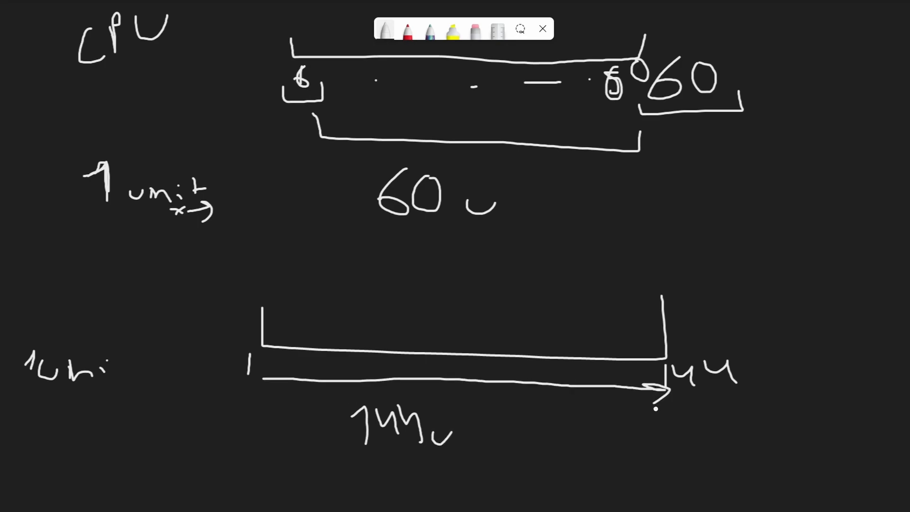
{"action": "left_click_drag", "start_coordinate": [313, 152], "coordinate": [525, 162]}
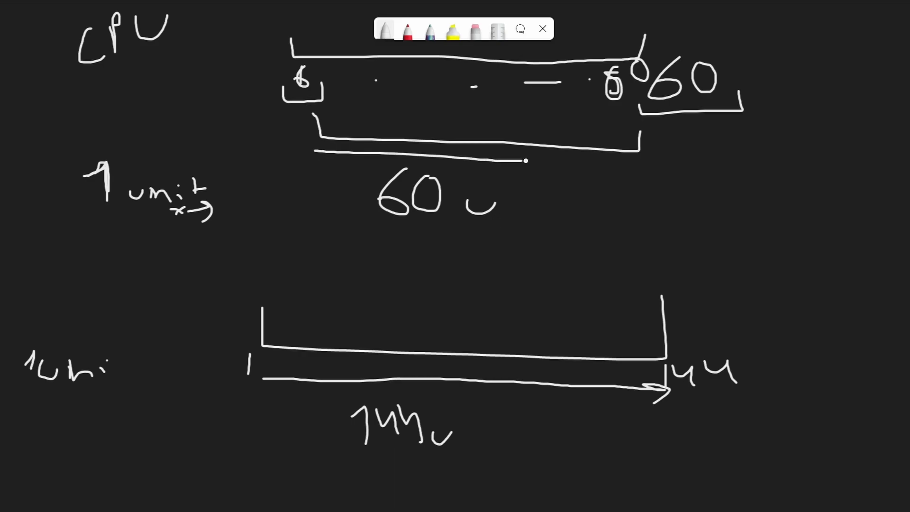
{"action": "left_click_drag", "start_coordinate": [525, 161], "coordinate": [659, 174]}
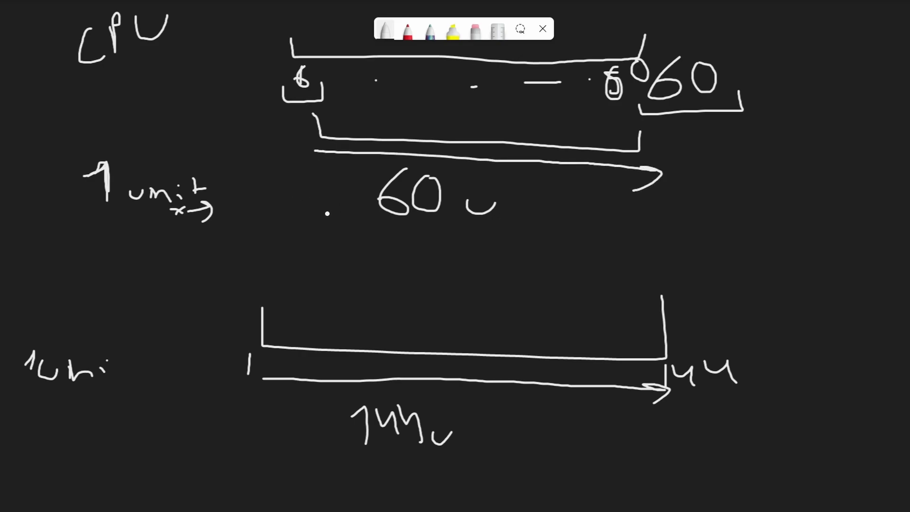
{"action": "left_click_drag", "start_coordinate": [328, 209], "coordinate": [528, 227]}
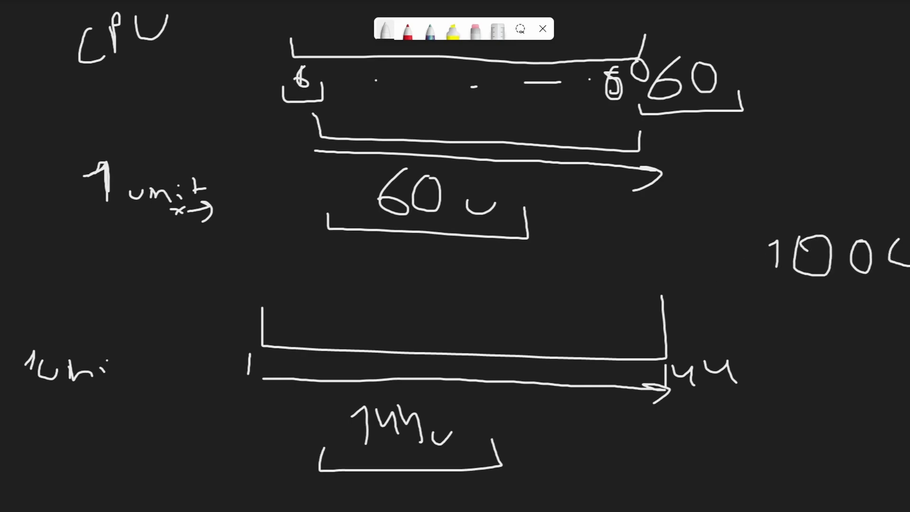
- Join 60 u to 1000 with a double-headed arrow and draw boxes around 60 u and 144 u
{"action": "left_click_drag", "start_coordinate": [772, 290], "coordinate": [905, 290]}
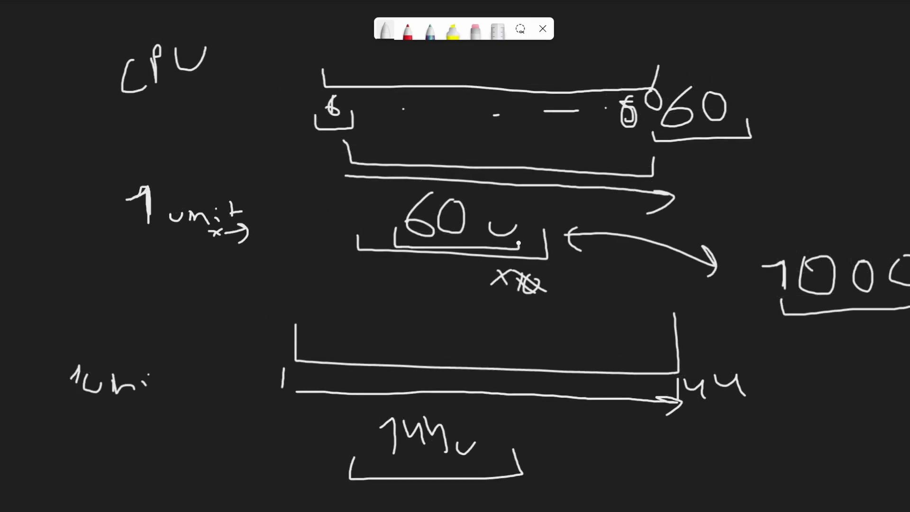
{"action": "left_click_drag", "start_coordinate": [377, 180], "coordinate": [572, 255]}
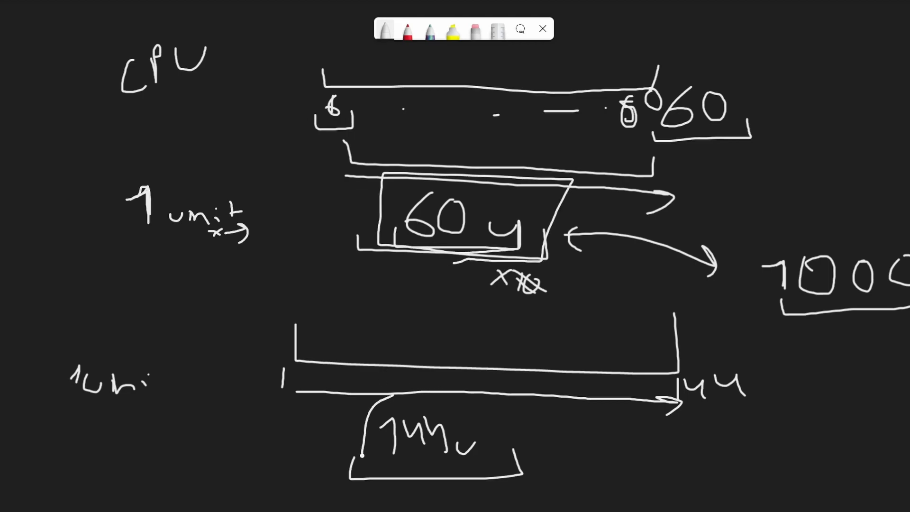
{"action": "left_click_drag", "start_coordinate": [359, 407], "coordinate": [473, 458]}
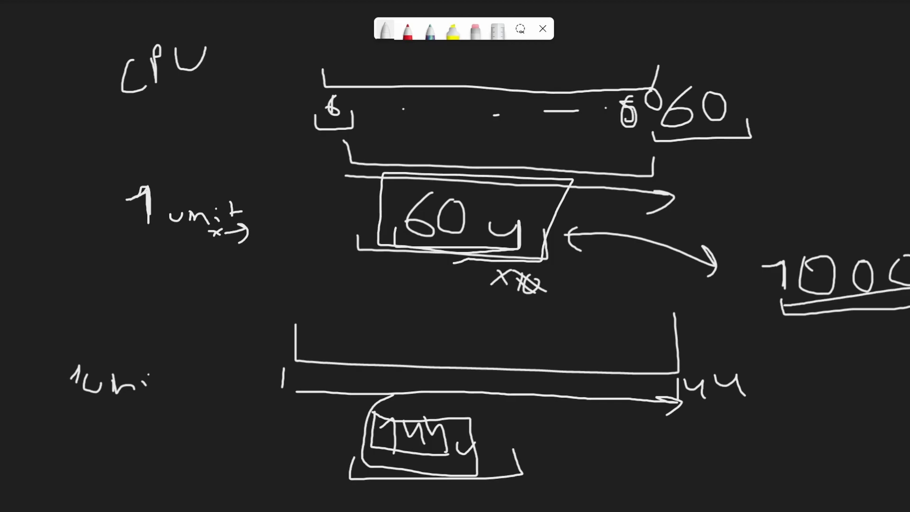
{"action": "left_click", "coordinate": [807, 335]}
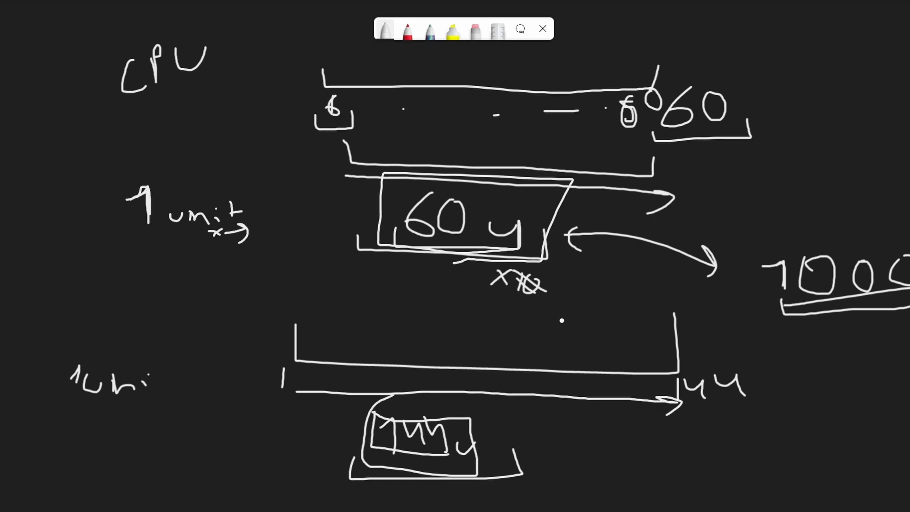
{"action": "mouse_move", "coordinate": [520, 331]}
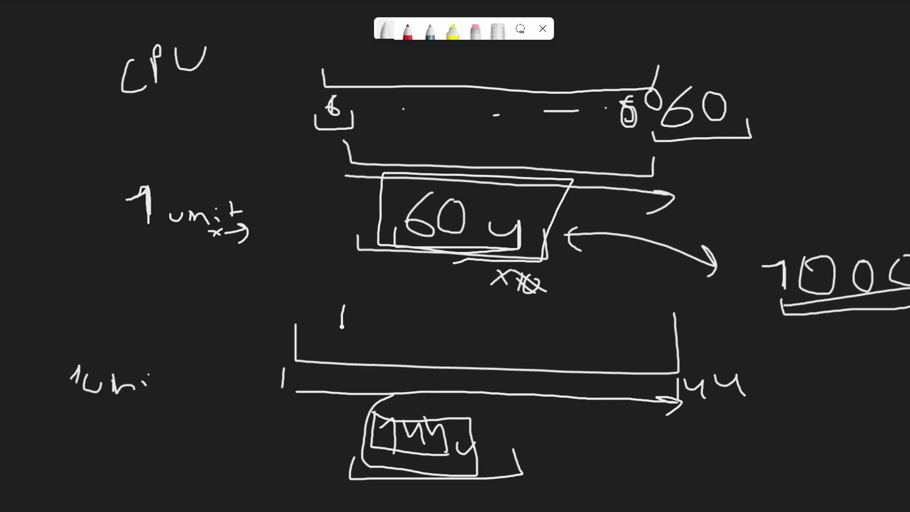
- Label both ends of the 144 timeline 'time', join them with a curved arrow, and note 'Delta'
{"action": "type", "text": "ti."}
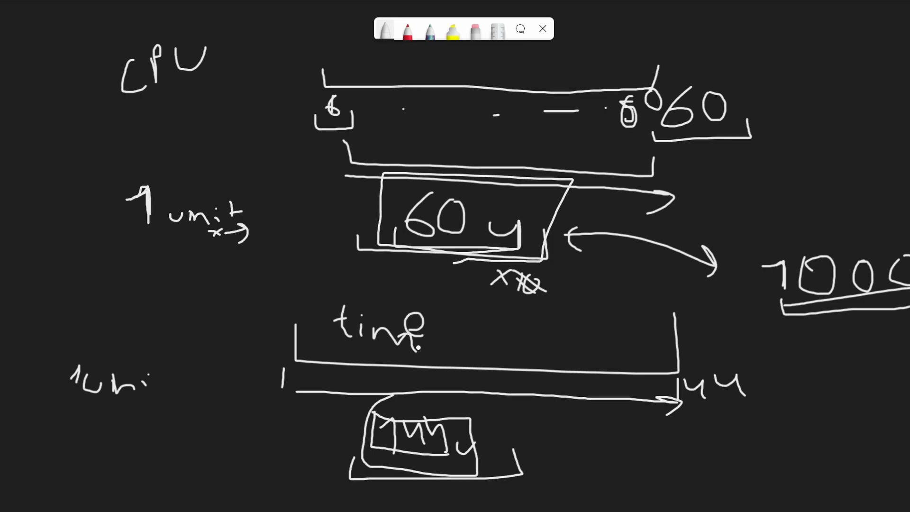
{"action": "left_click_drag", "start_coordinate": [551, 318], "coordinate": [551, 342]}
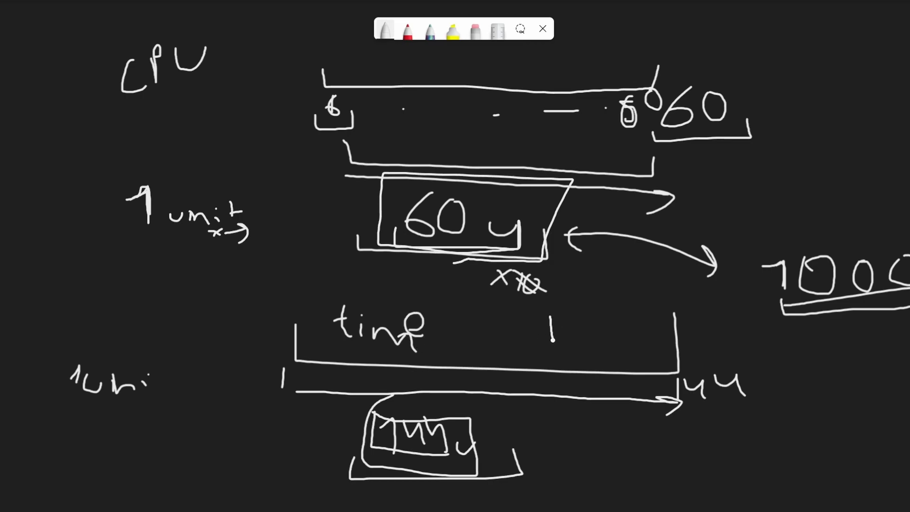
{"action": "type", "text": "tim"}
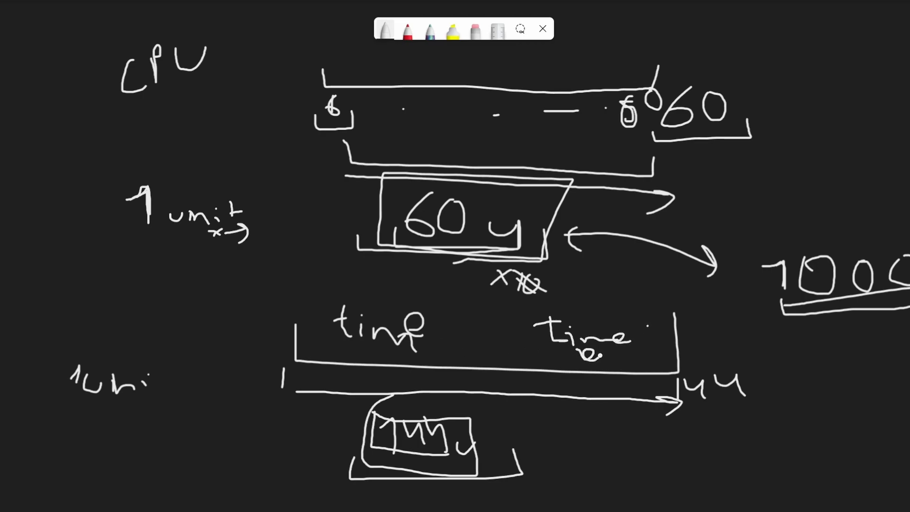
{"action": "left_click_drag", "start_coordinate": [455, 351], "coordinate": [604, 357]}
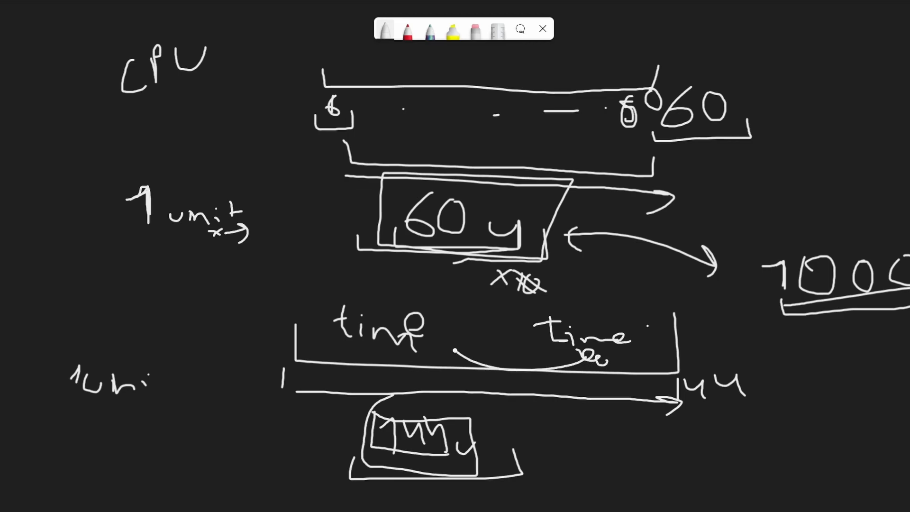
{"action": "left_click_drag", "start_coordinate": [586, 357], "coordinate": [444, 348]}
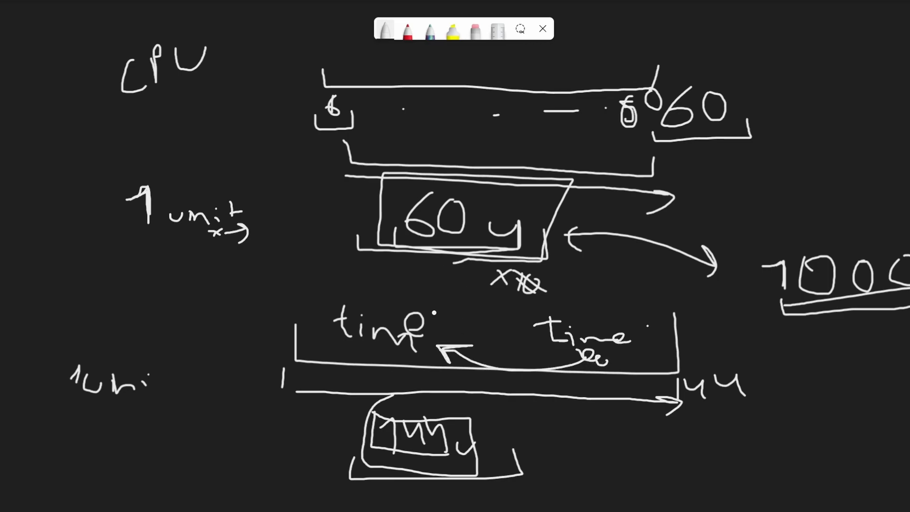
{"action": "type", "text": "Del"}
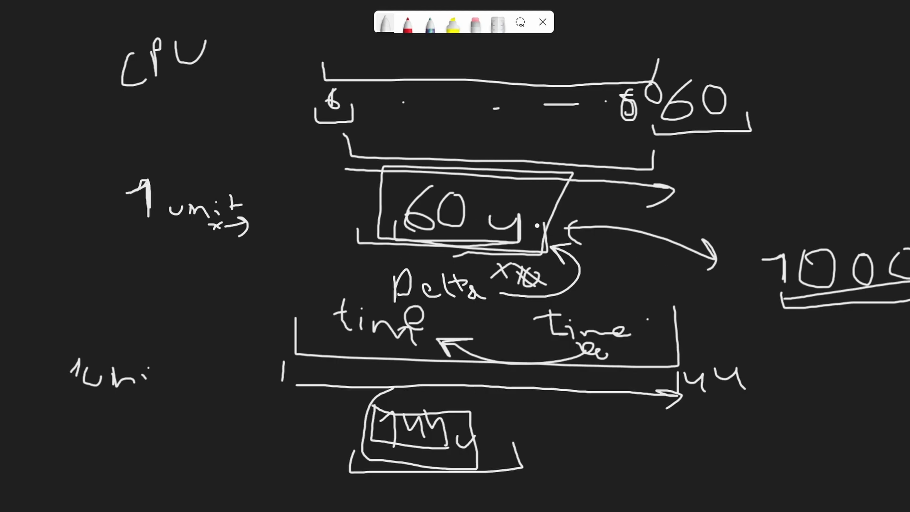
- Write 1/60 below the right-hand 60 and note its value as 0.0167
{"action": "left_click_drag", "start_coordinate": [732, 157], "coordinate": [749, 174]}
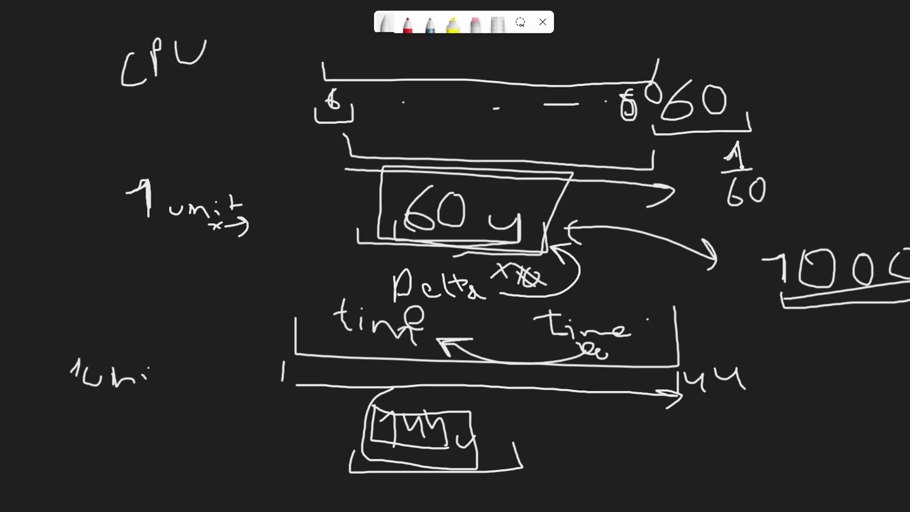
{"action": "type", "text": "0."}
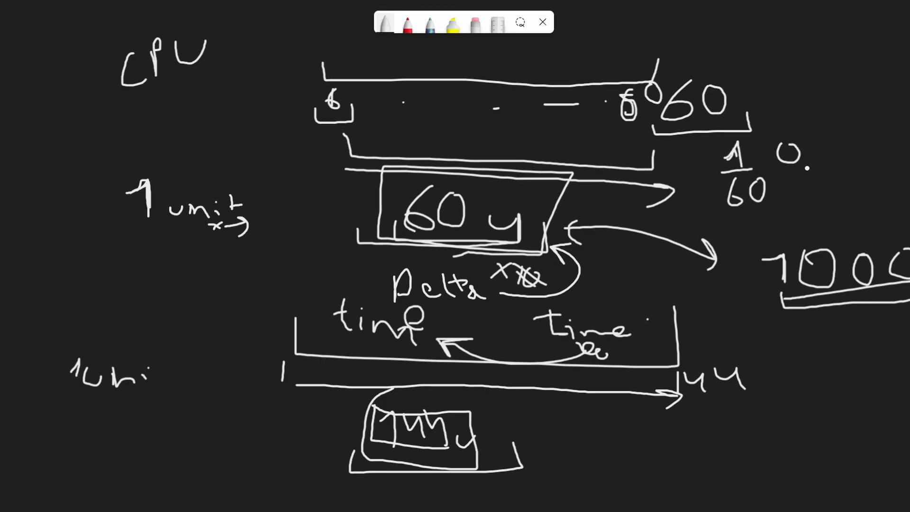
{"action": "type", "text": "0.0167"}
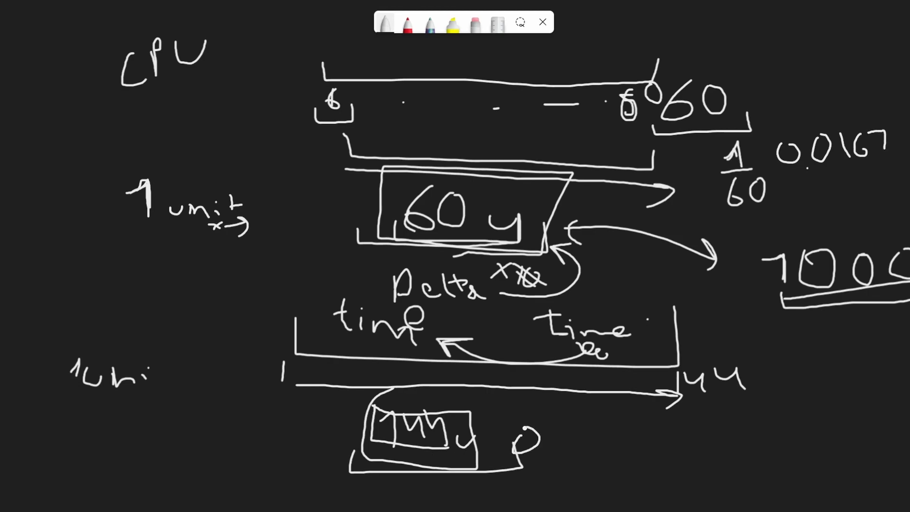
{"action": "type", "text": ".006"}
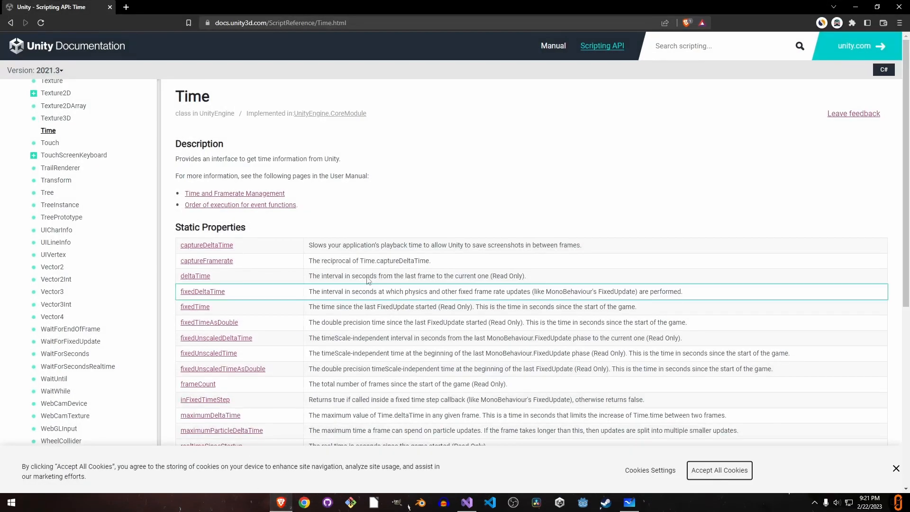
{"action": "mouse_move", "coordinate": [346, 205]}
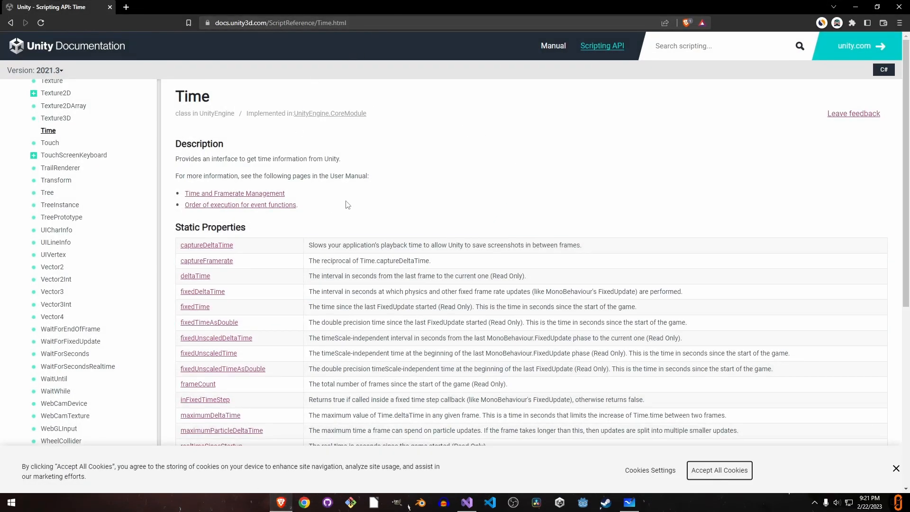
{"action": "scroll", "scroll_direction": "down", "scroll_amount": 3}
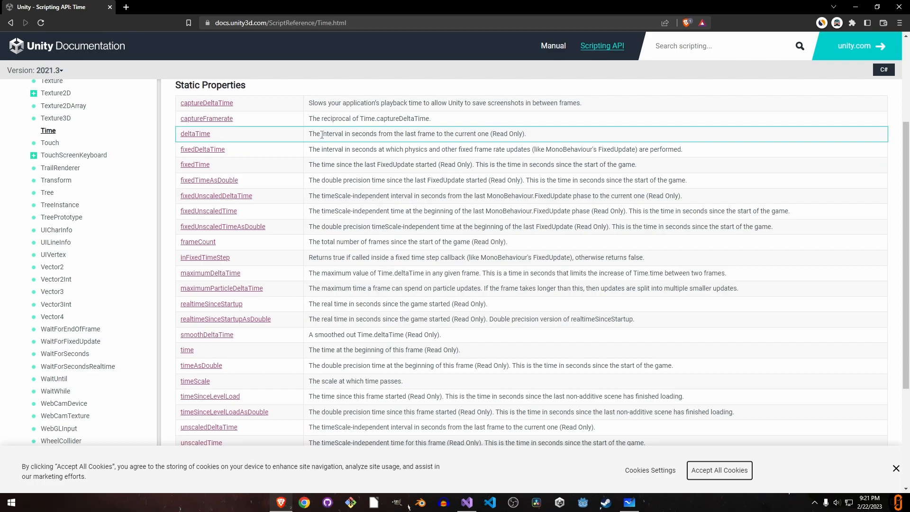
{"action": "mouse_move", "coordinate": [245, 140]}
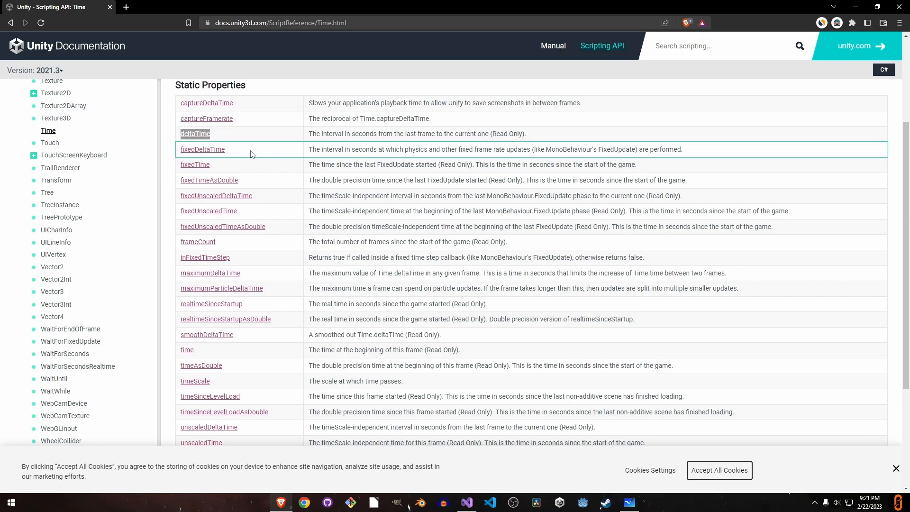
{"action": "scroll", "scroll_direction": "up", "scroll_amount": 3}
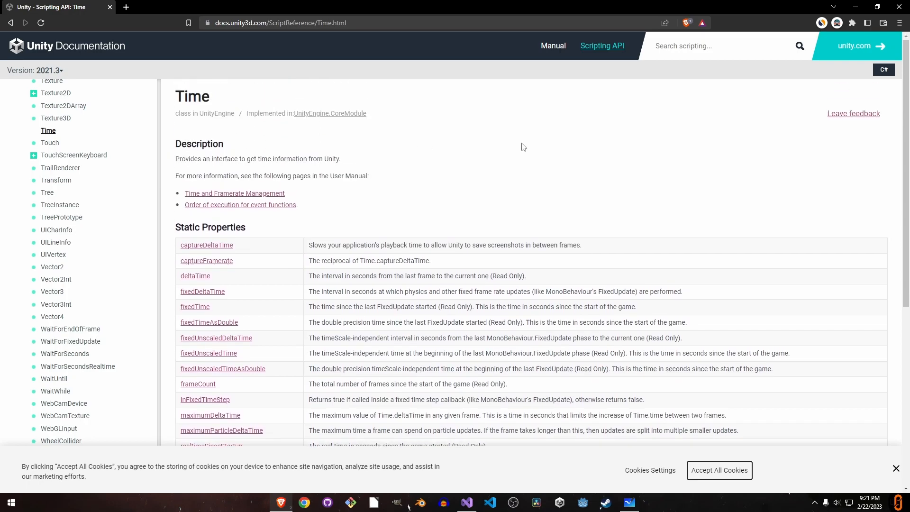
{"action": "scroll", "scroll_direction": "down", "scroll_amount": 3}
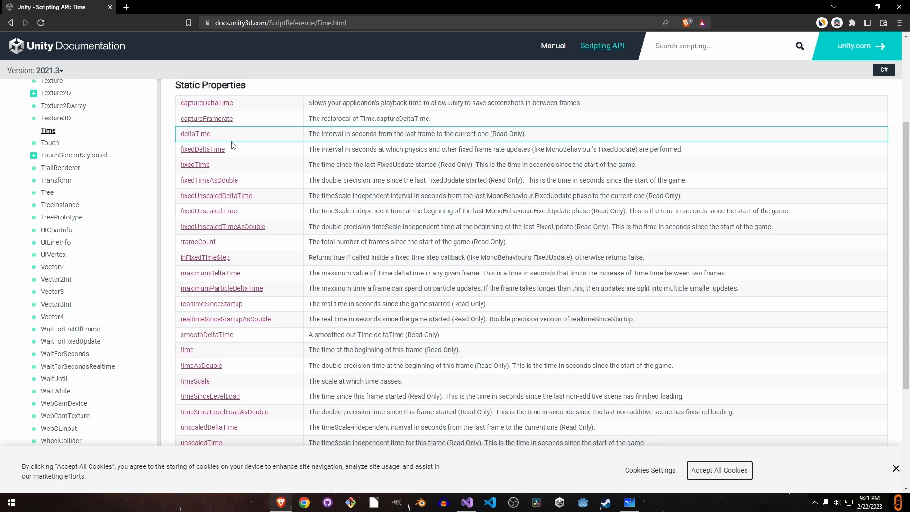
{"action": "mouse_move", "coordinate": [252, 137]}
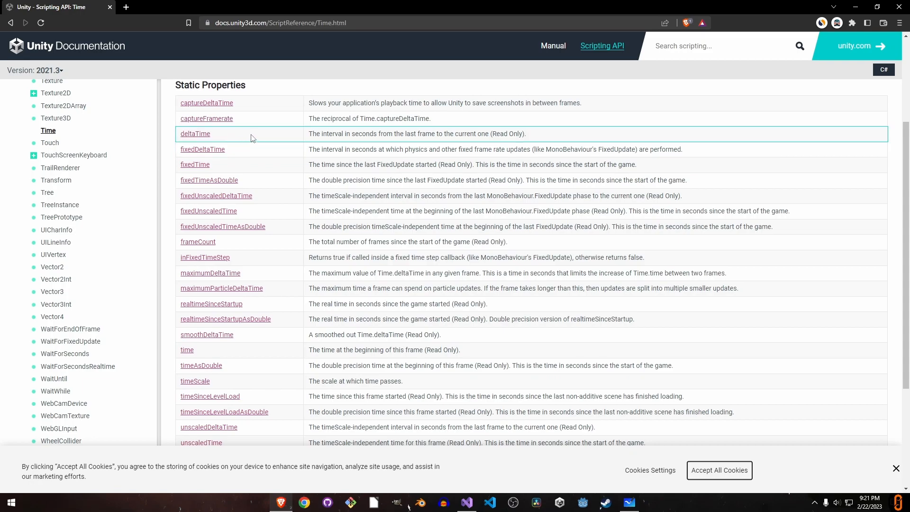
{"action": "mouse_move", "coordinate": [173, 146]}
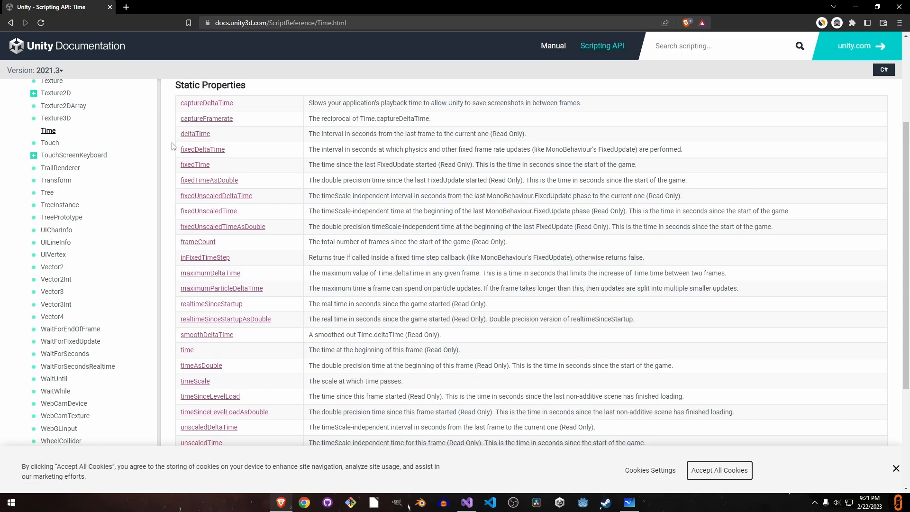
{"action": "scroll", "scroll_direction": "down", "scroll_amount": 3}
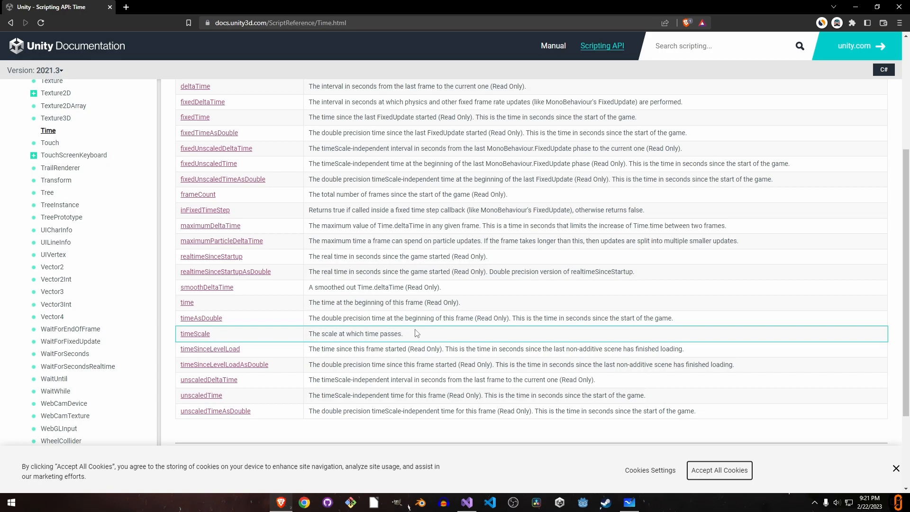
{"action": "mouse_move", "coordinate": [209, 308]}
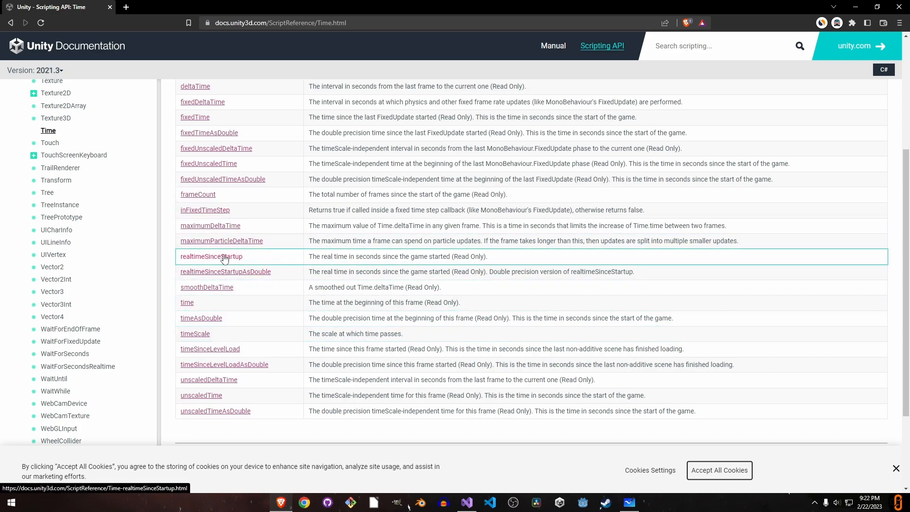
{"action": "mouse_move", "coordinate": [315, 256]}
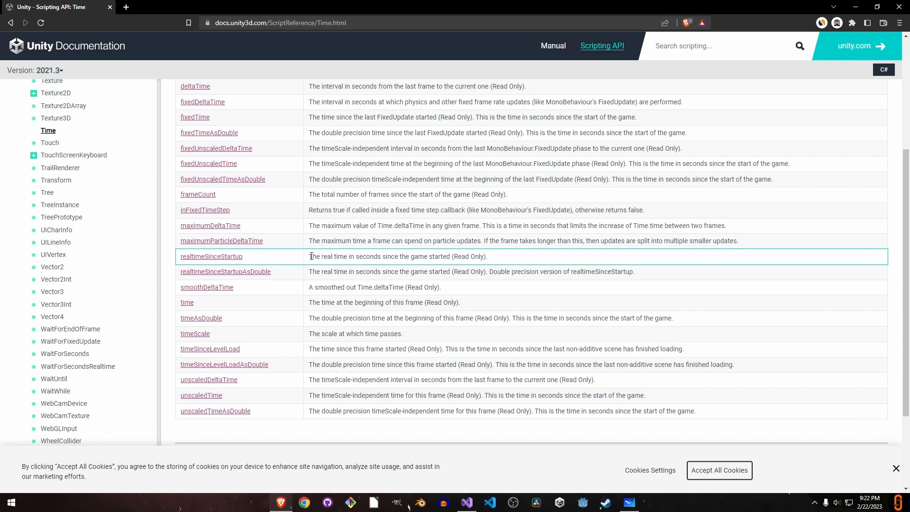
{"action": "left_click_drag", "start_coordinate": [310, 256], "coordinate": [457, 256]}
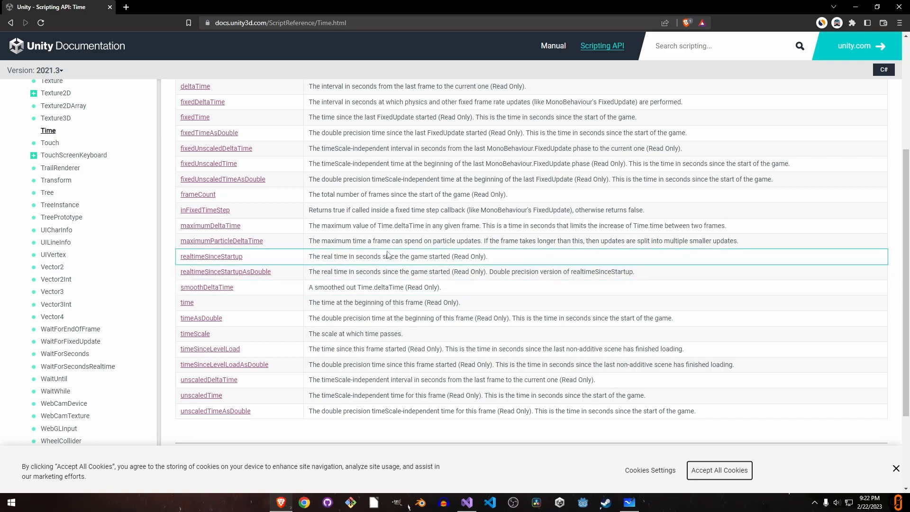
{"action": "mouse_move", "coordinate": [444, 283]}
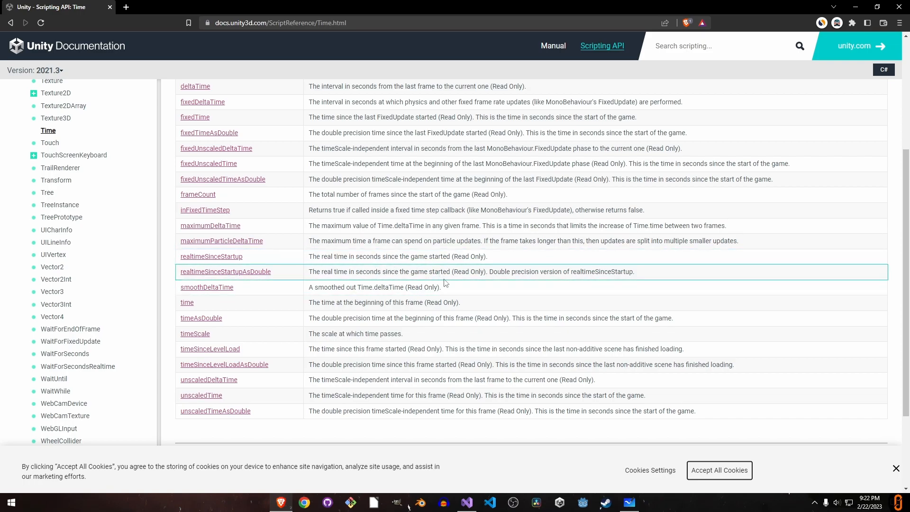
{"action": "left_click", "coordinate": [489, 506]}
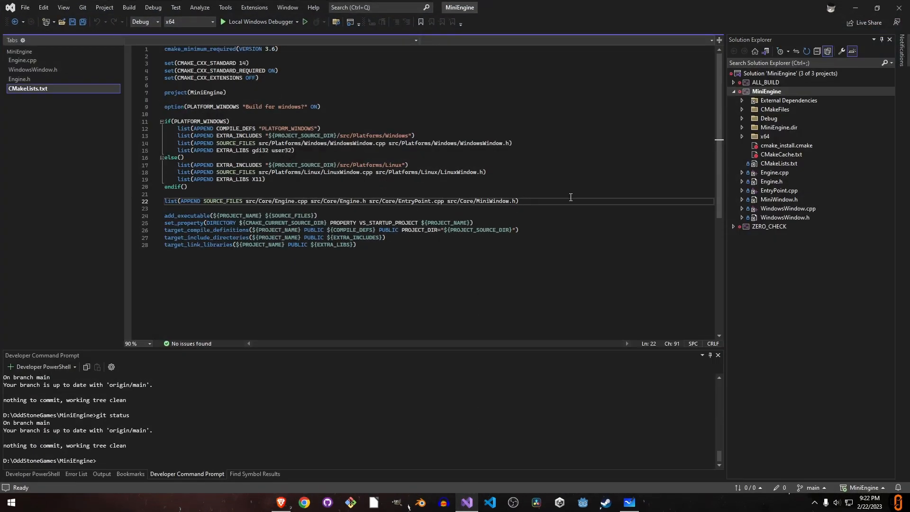
{"action": "type", "text": "src/Core/T"}
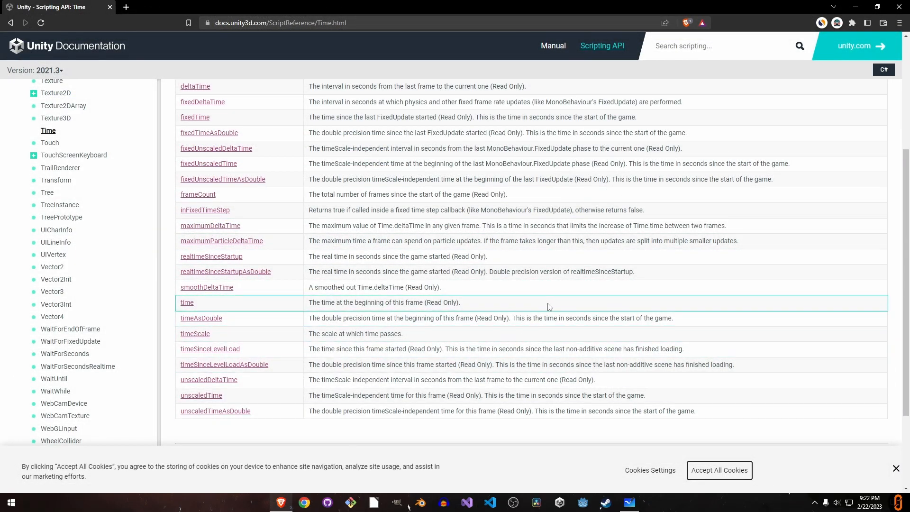
{"action": "left_click", "coordinate": [641, 507]}
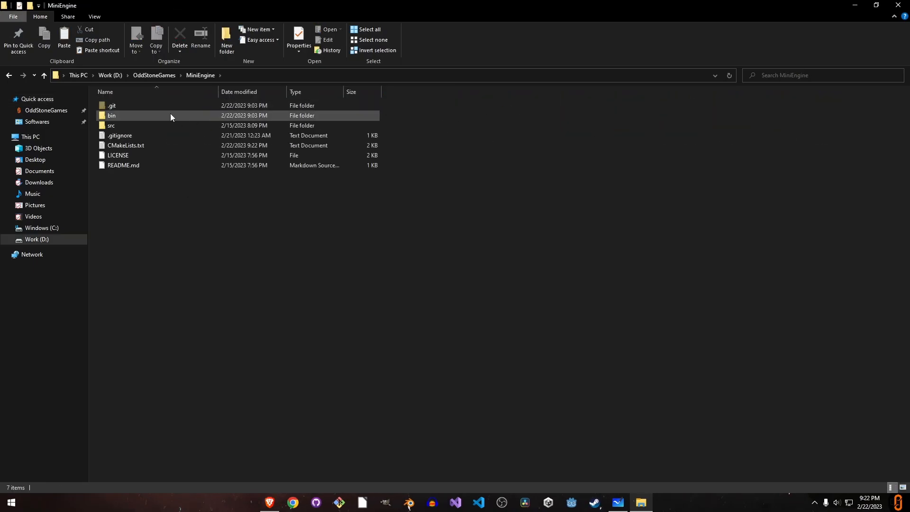
- Select the bin and src folders in MiniEngine, then open src
{"action": "double_click", "coordinate": [111, 116]}
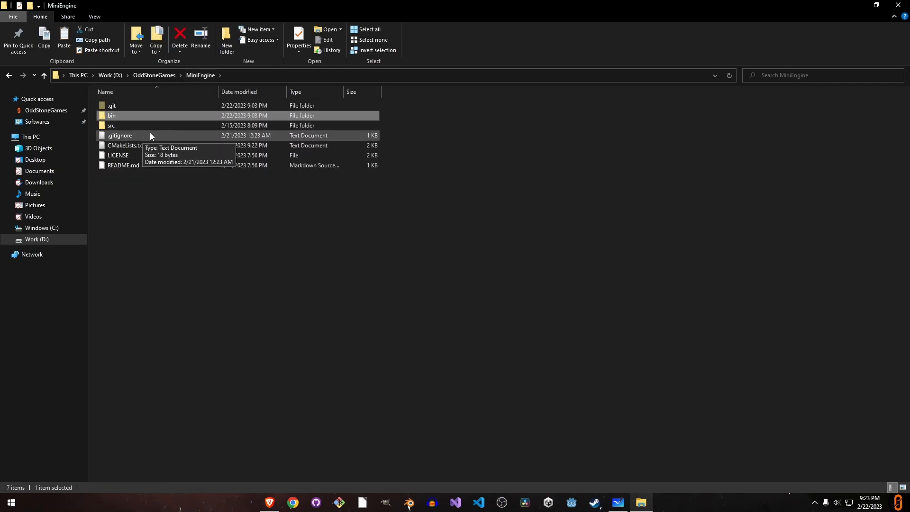
{"action": "double_click", "coordinate": [111, 125]}
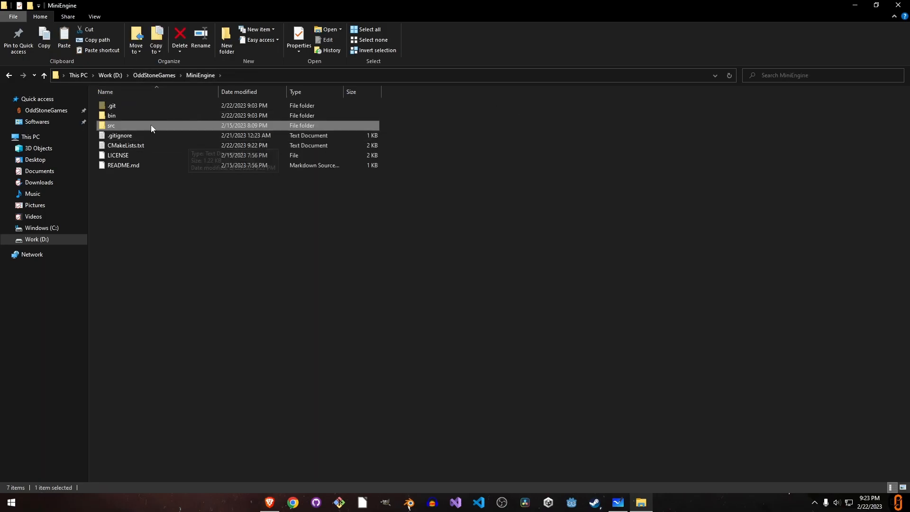
{"action": "double_click", "coordinate": [111, 115]}
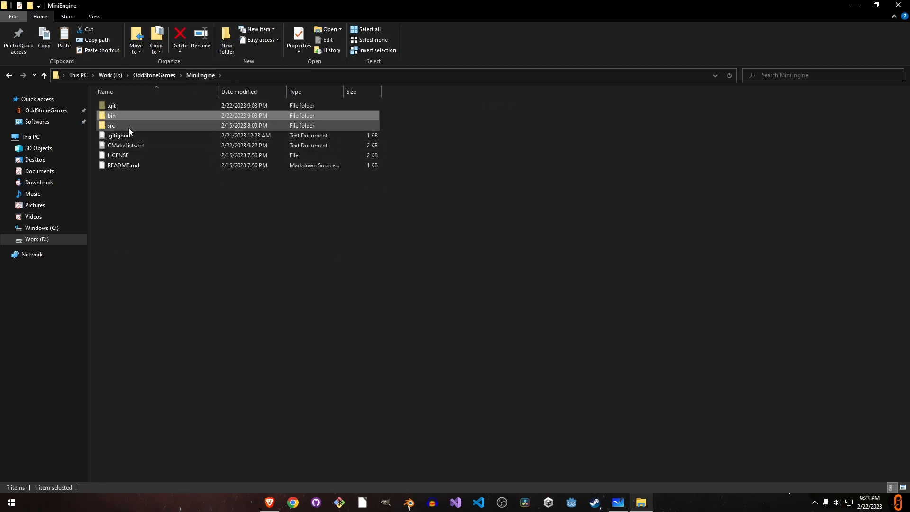
{"action": "mouse_move", "coordinate": [128, 125]}
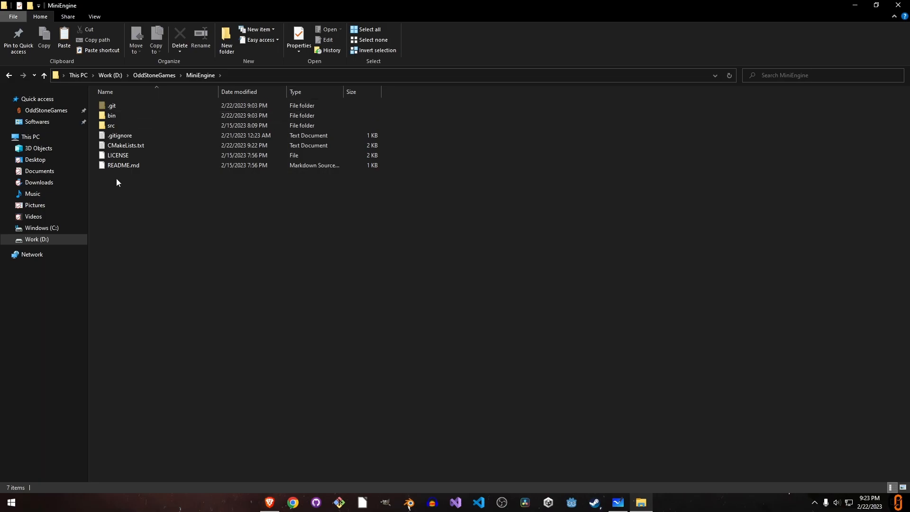
{"action": "left_click", "coordinate": [180, 39]}
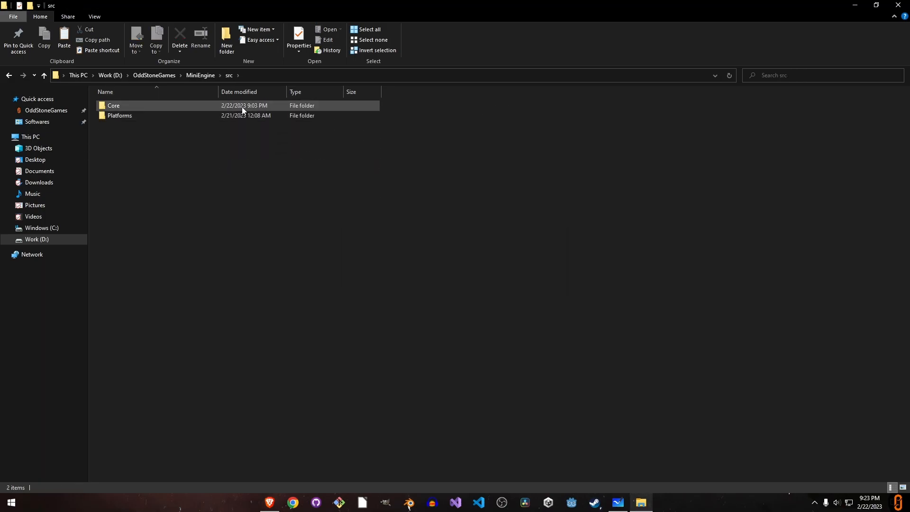
{"action": "double_click", "coordinate": [113, 106]}
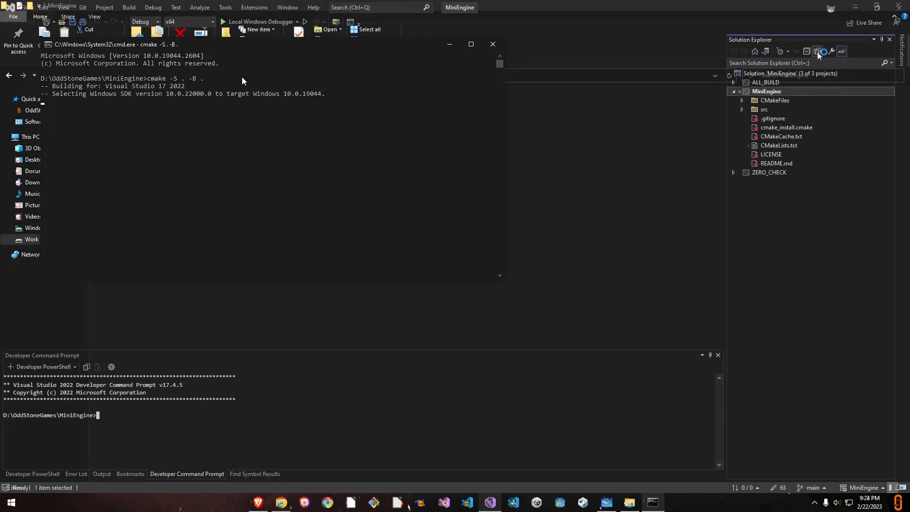
- Open Time.h under src > Core and type the include-guarded static Time class with its getters
{"action": "left_click", "coordinate": [741, 109]}
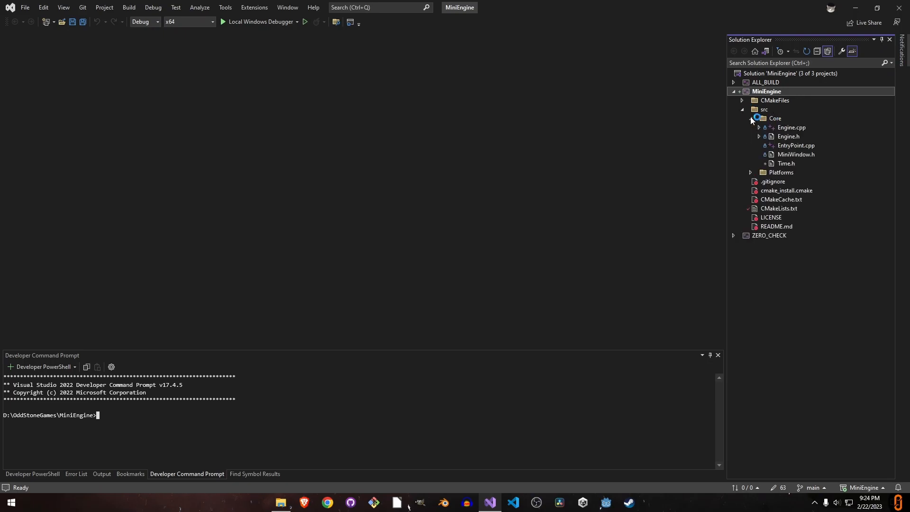
{"action": "double_click", "coordinate": [786, 163]}
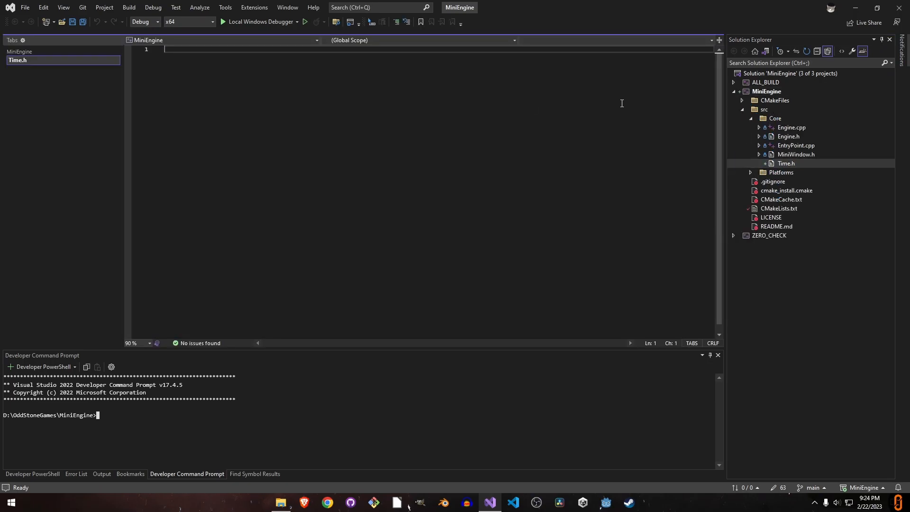
{"action": "type", "text": "namespace MiniEngine"}
{"action": "type", "text": "class Time"}
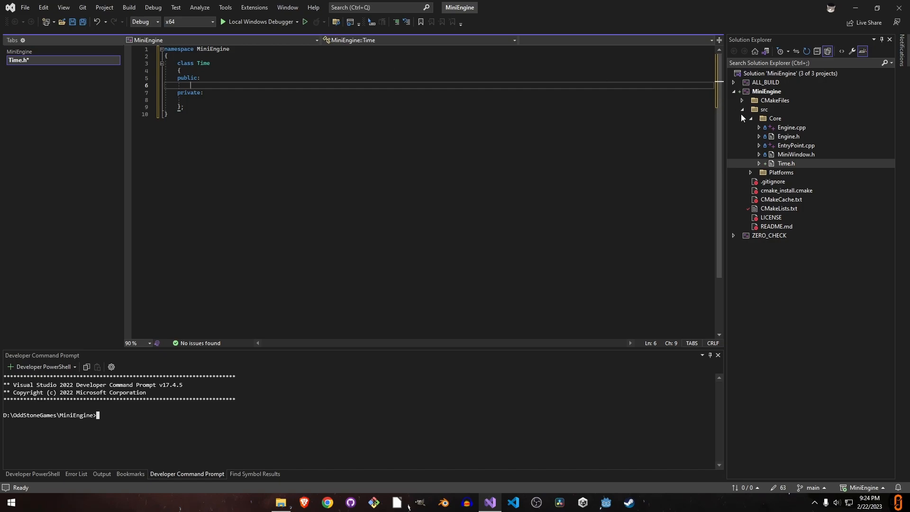
{"action": "mouse_move", "coordinate": [395, 151]}
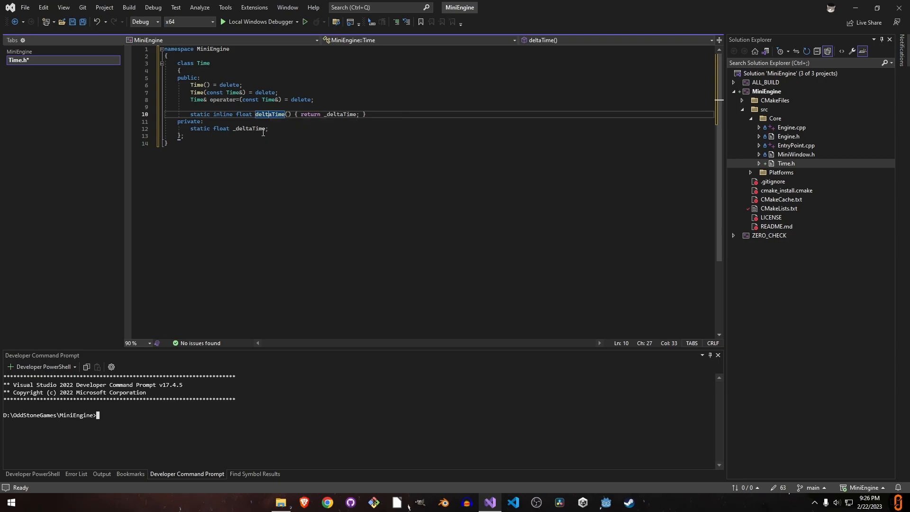
{"action": "left_click", "coordinate": [268, 129]}
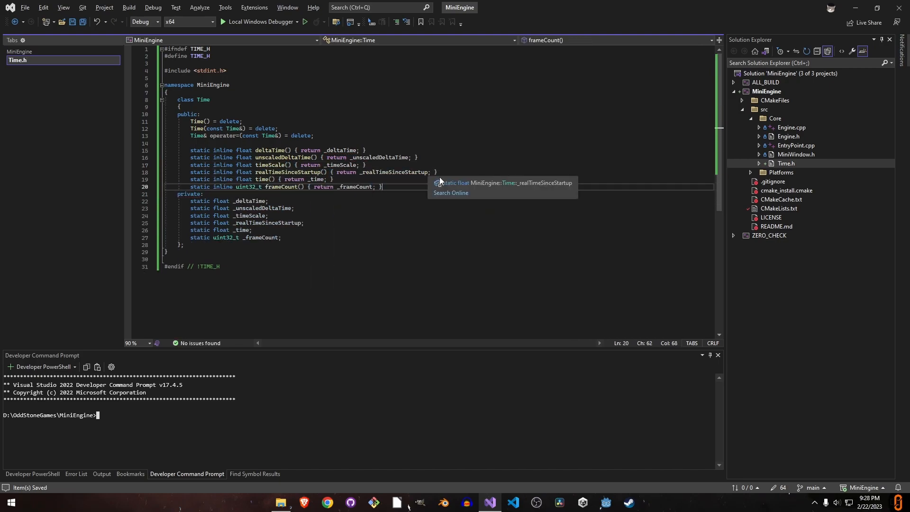
{"action": "mouse_move", "coordinate": [409, 184]}
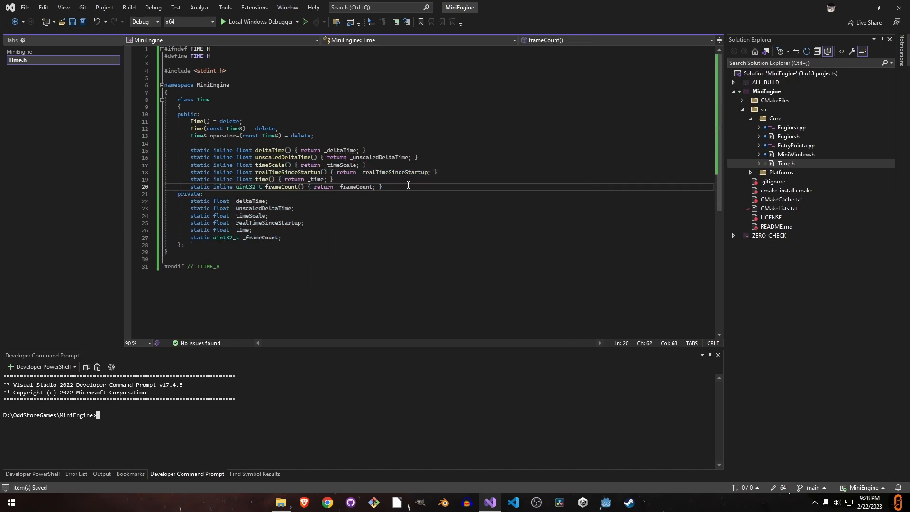
{"action": "mouse_move", "coordinate": [409, 181]}
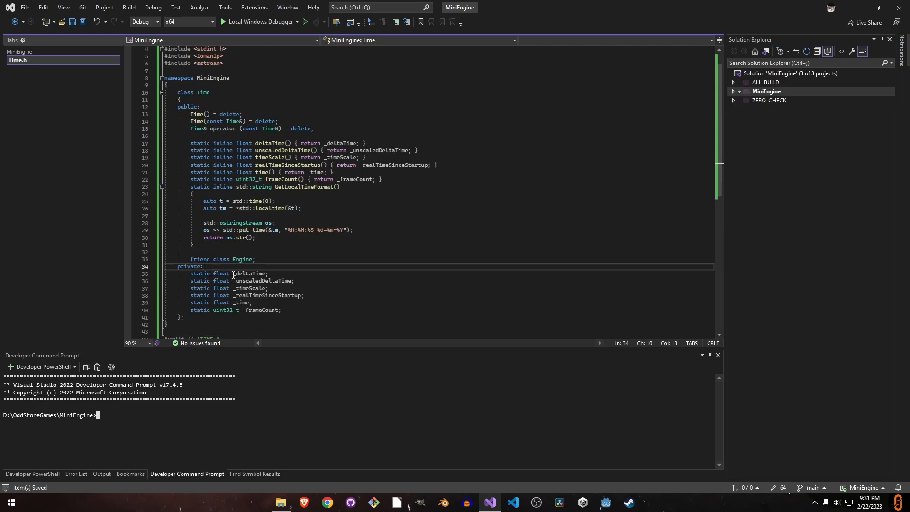
- Below the namespace in Time.h, add the static member definition float Time::_deltaTime = 0.0f
{"action": "double_click", "coordinate": [248, 274]}
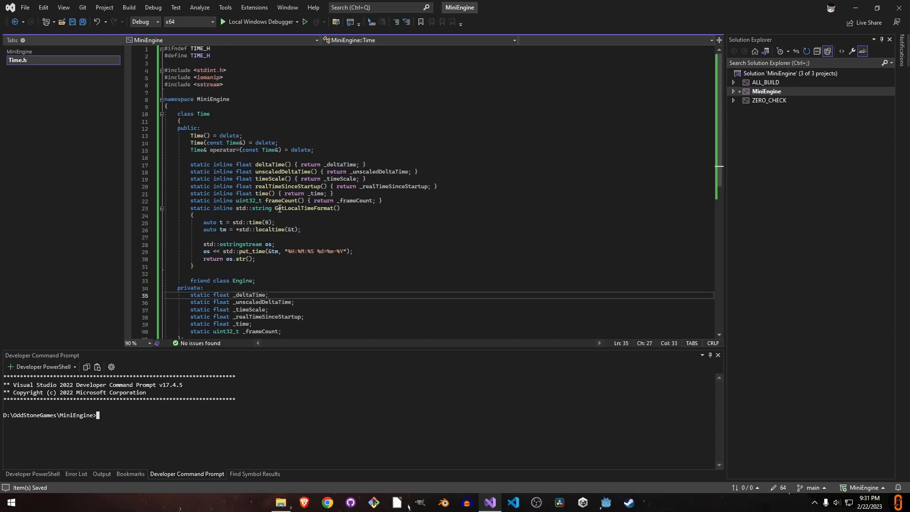
{"action": "left_click", "coordinate": [182, 121]}
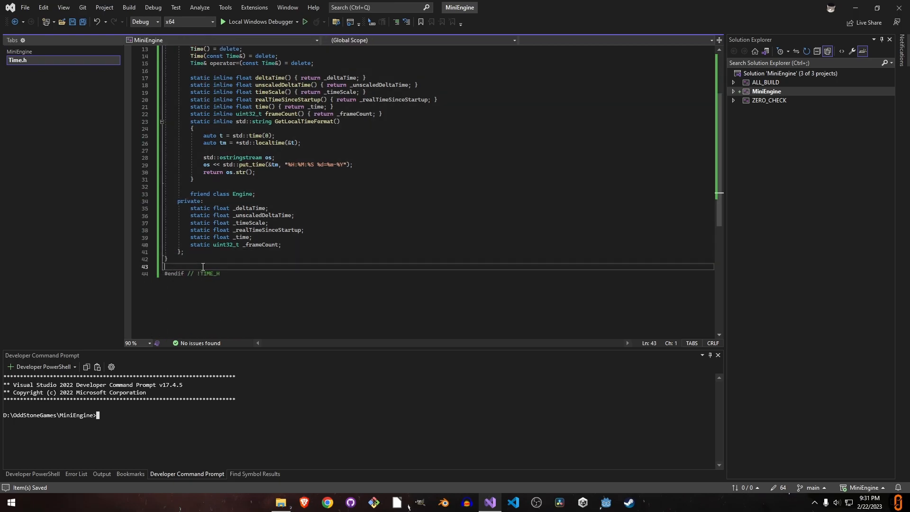
{"action": "mouse_move", "coordinate": [207, 263]}
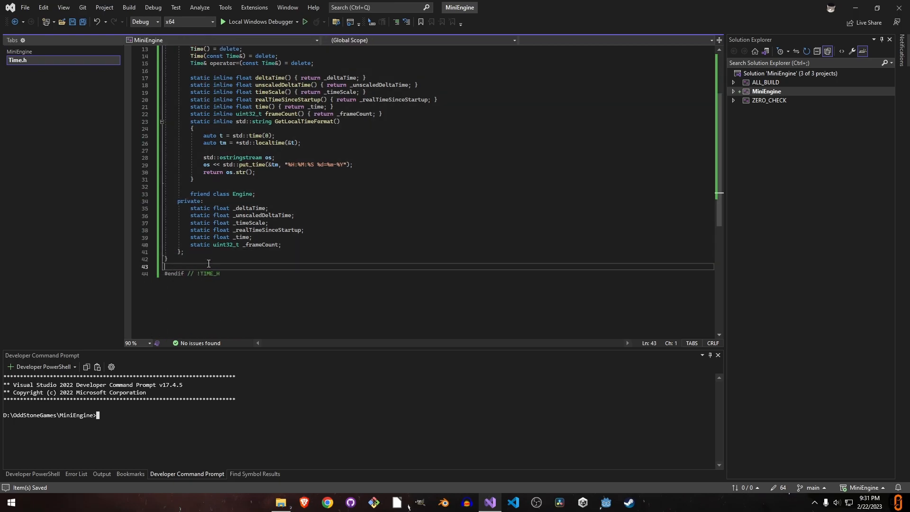
{"action": "type", "text": "float Time::_deltaTime = 0.0f;"}
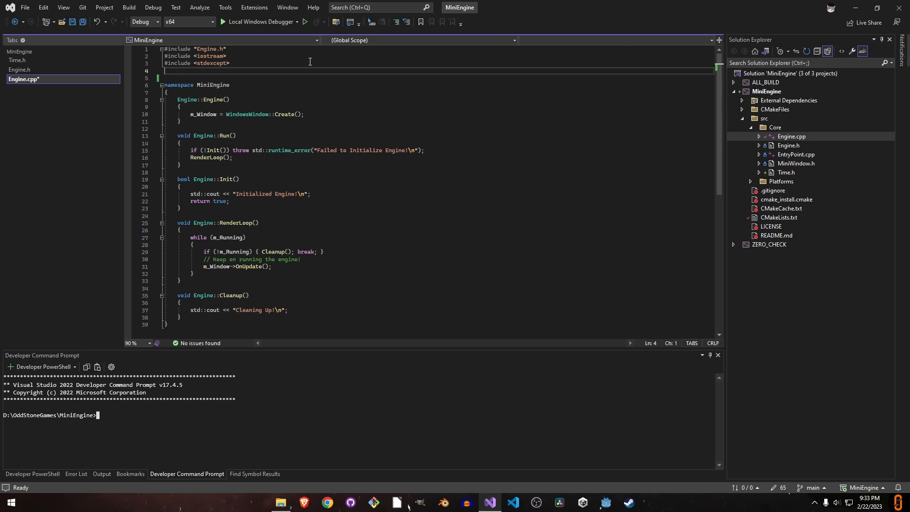
- In Engine.cpp, zero m_StartTime and set it via std::chrono time_point_cast in Init()
{"action": "left_click", "coordinate": [19, 69]}
{"action": "type", "text": "m_StartTime = 0.0f;"}
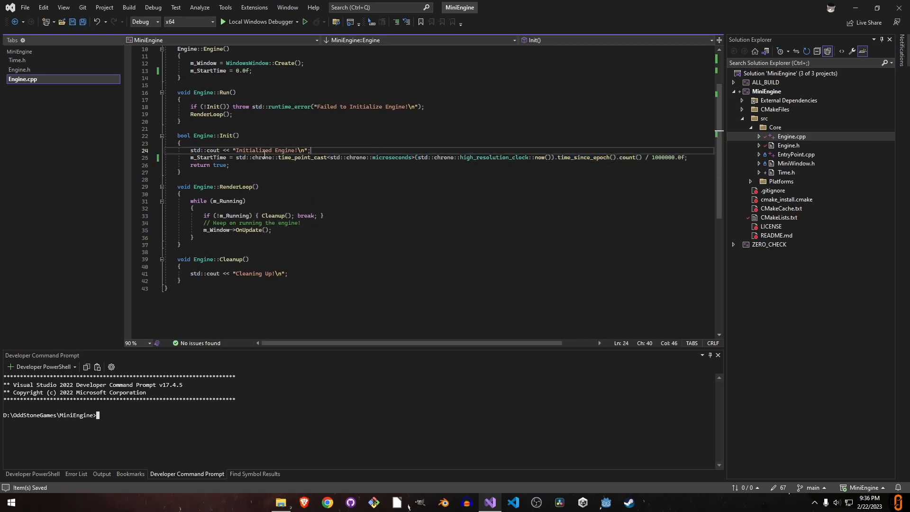
{"action": "double_click", "coordinate": [254, 158]}
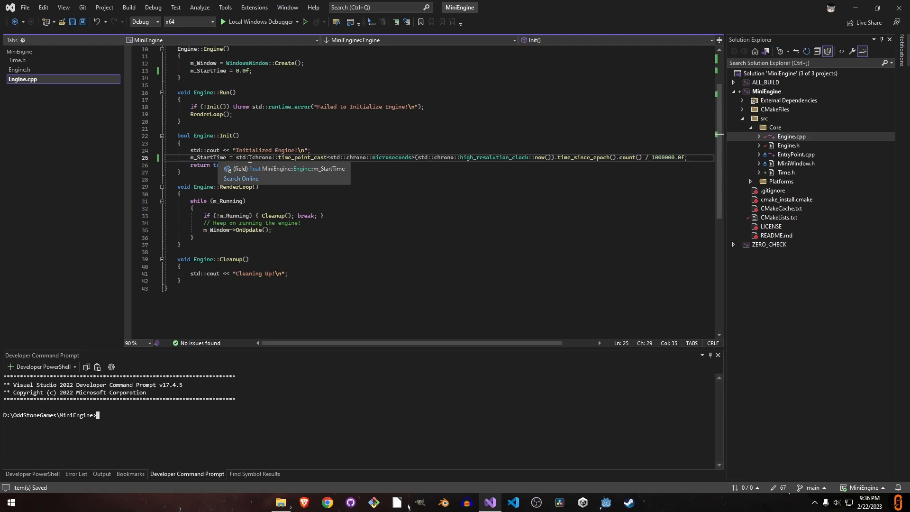
{"action": "double_click", "coordinate": [300, 158]}
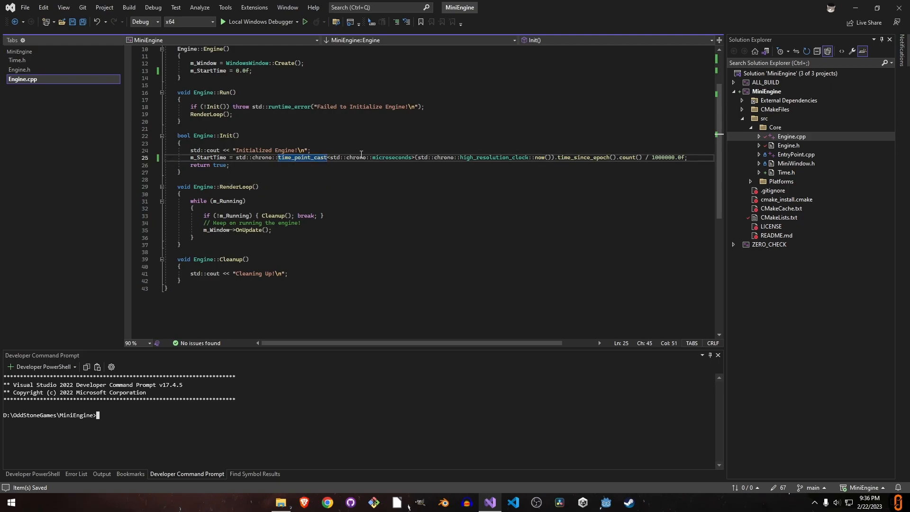
{"action": "double_click", "coordinate": [390, 157]}
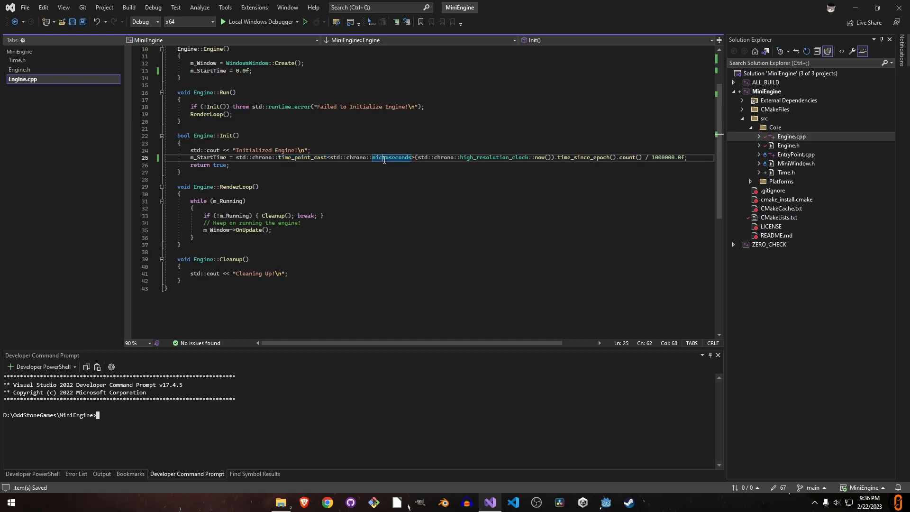
{"action": "mouse_move", "coordinate": [390, 157]}
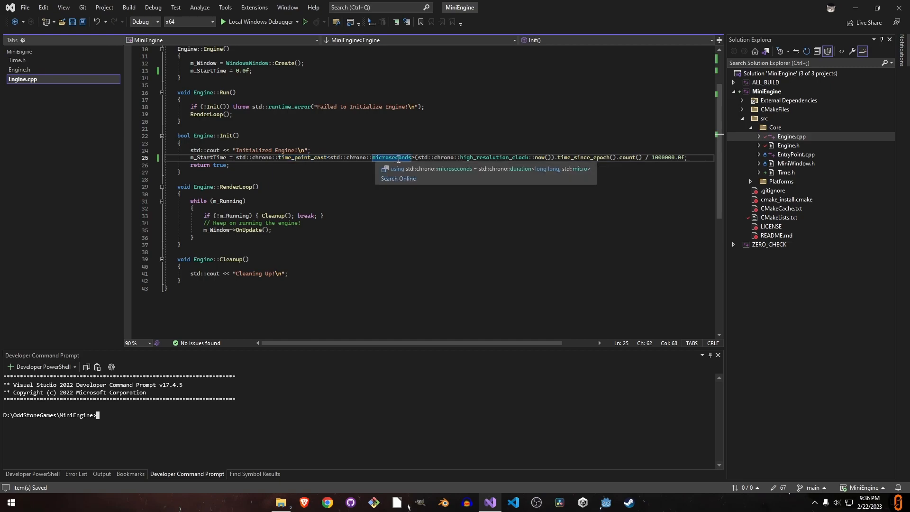
{"action": "mouse_move", "coordinate": [409, 145]}
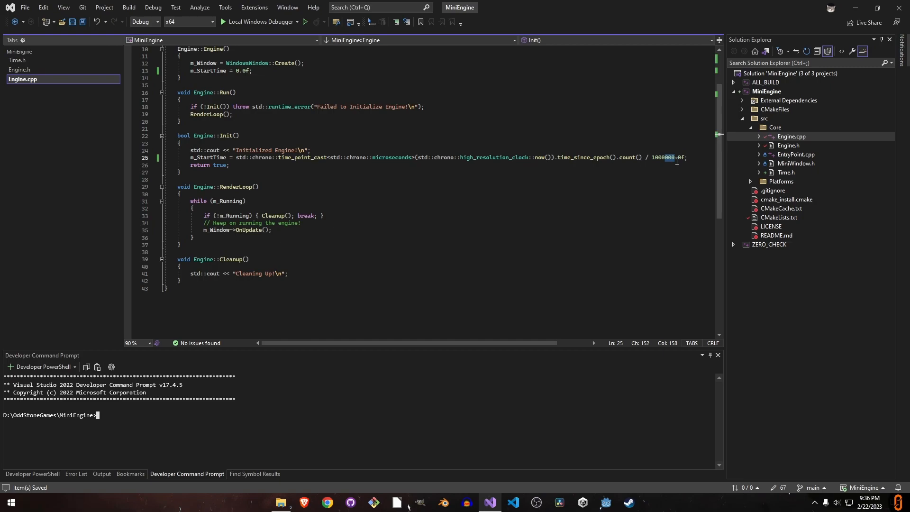
{"action": "mouse_move", "coordinate": [667, 157]}
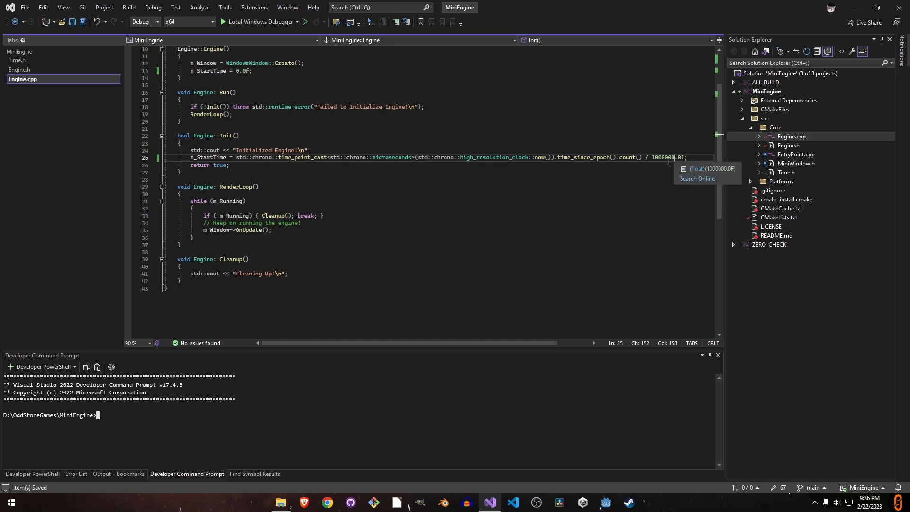
{"action": "mouse_move", "coordinate": [556, 160]}
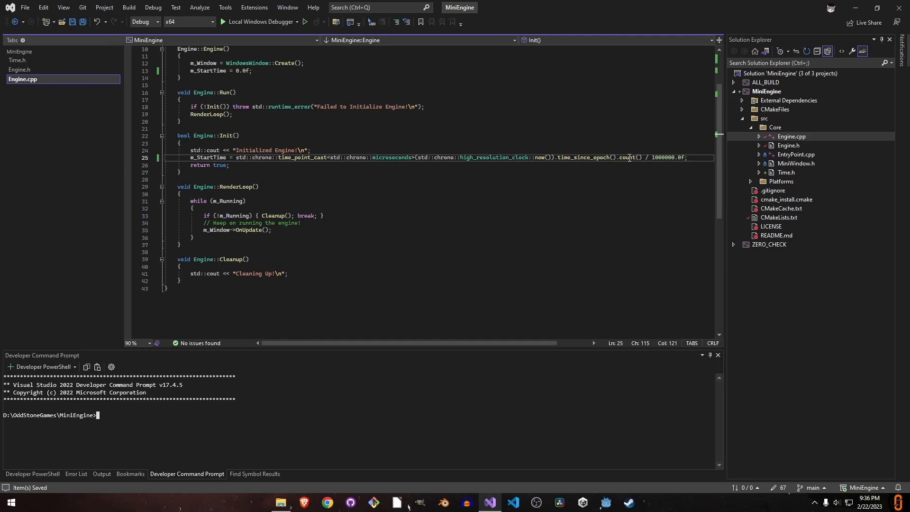
{"action": "double_click", "coordinate": [580, 157]}
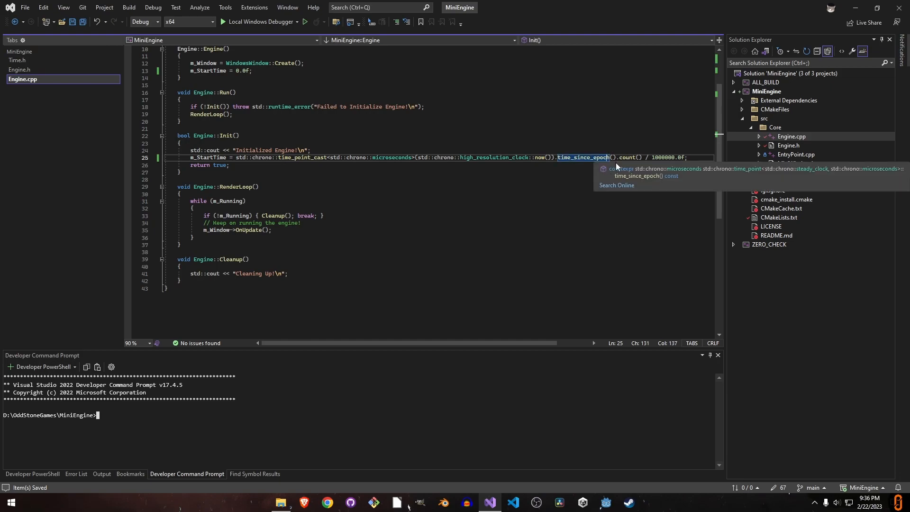
{"action": "left_click", "coordinate": [627, 157]}
{"action": "type", "text": "auto end = std::chrono::time_point_cast<std::chrono::microseconds>(endTime).time_since_epoch().count();"}
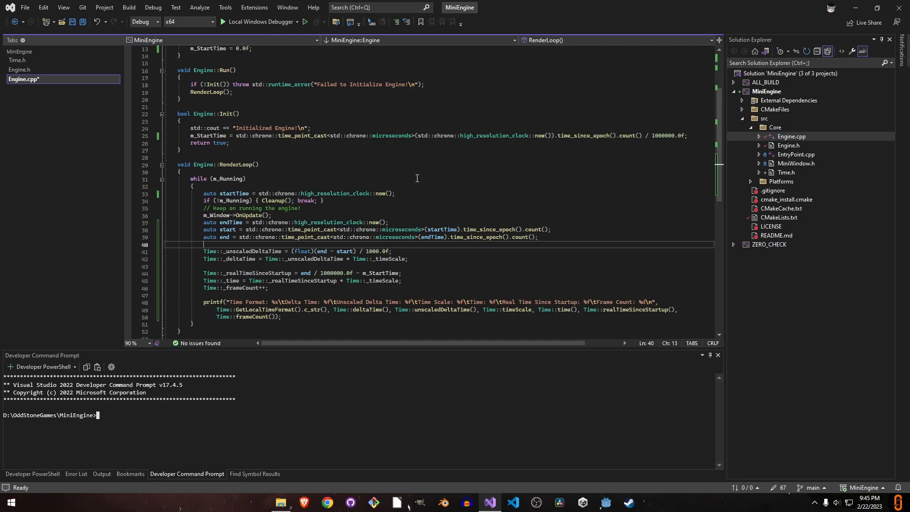
- Launch MiniEngine with the Local Windows Debugger to check the per-frame timing output
{"action": "left_click", "coordinate": [231, 22]}
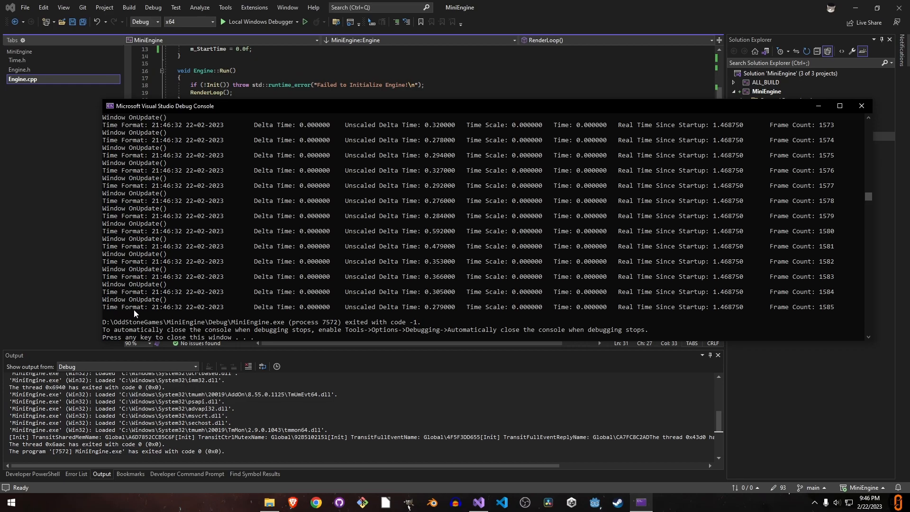
- Inspect the console output's zero Time Scale value and return to the Time.h tab
{"action": "left_click_drag", "start_coordinate": [148, 307], "coordinate": [227, 307]}
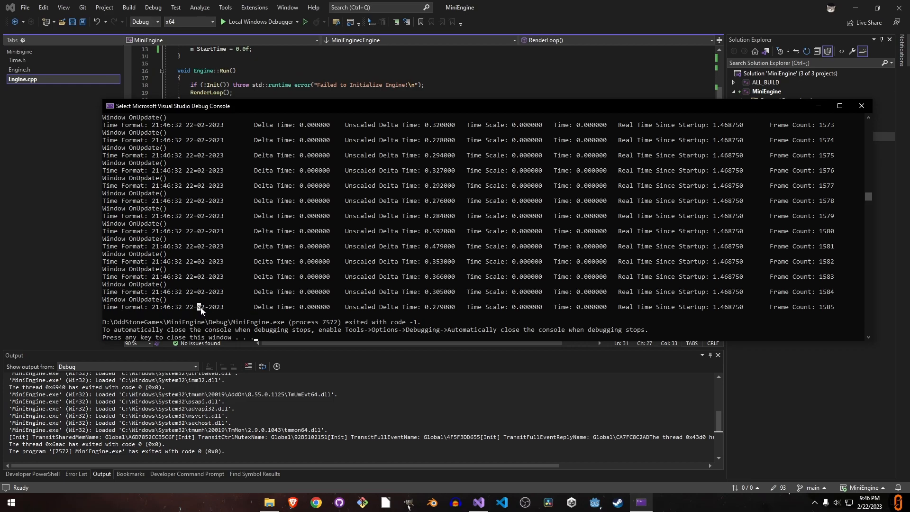
{"action": "left_click", "coordinate": [18, 60]}
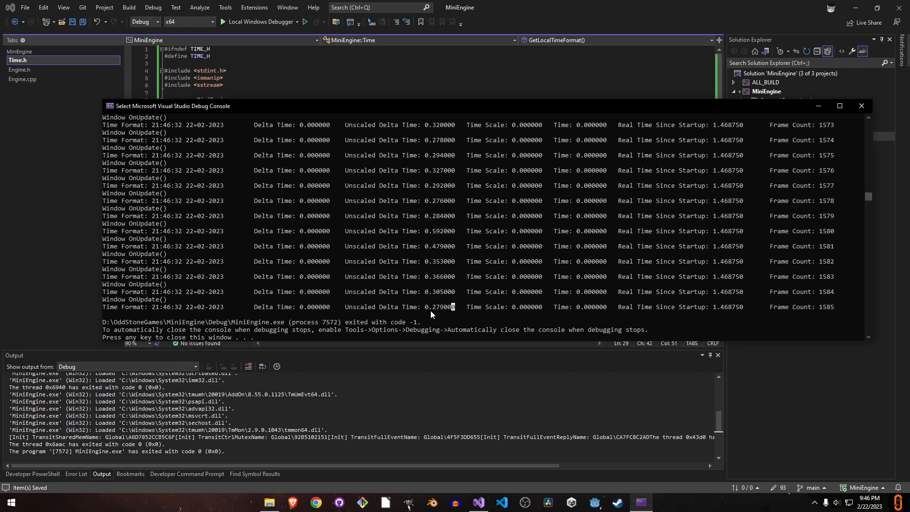
{"action": "double_click", "coordinate": [522, 307]}
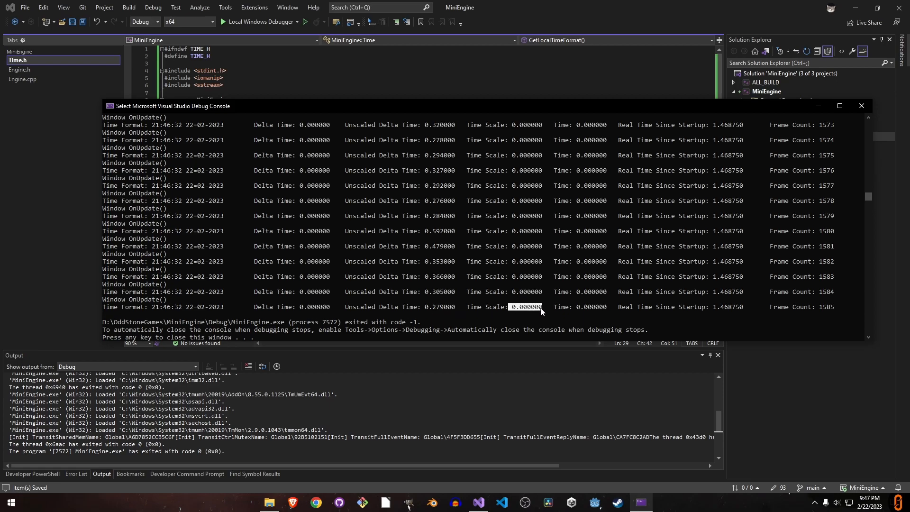
{"action": "mouse_move", "coordinate": [615, 315]}
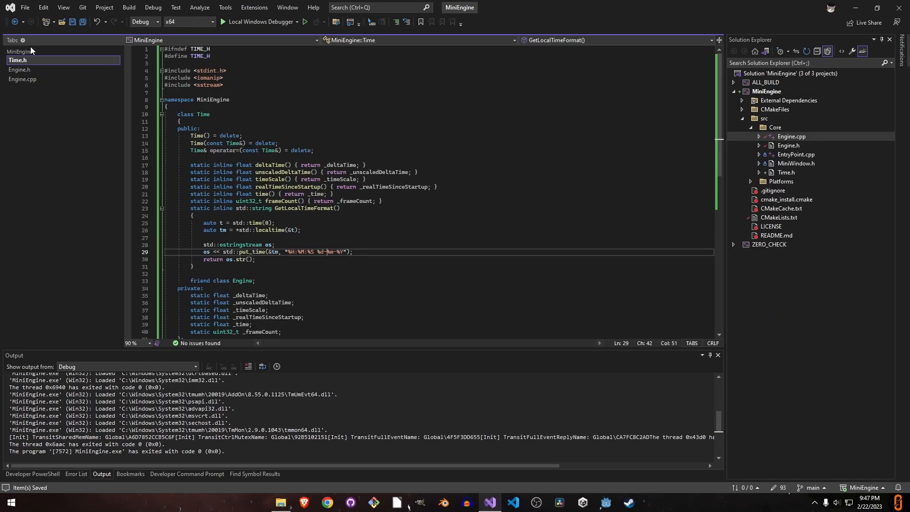
- Set the starting time scale to 1.0f in Engine.cpp's RenderLoop, then open .gitignore from File Explorer
{"action": "scroll", "scroll_direction": "down", "scroll_amount": 3}
{"action": "type", "text": "static float timeScale;"}
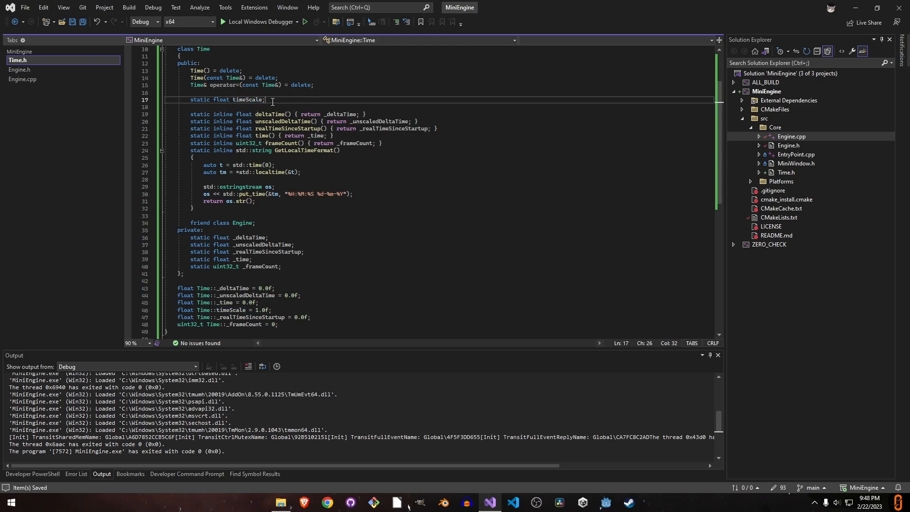
{"action": "left_click", "coordinate": [22, 79]}
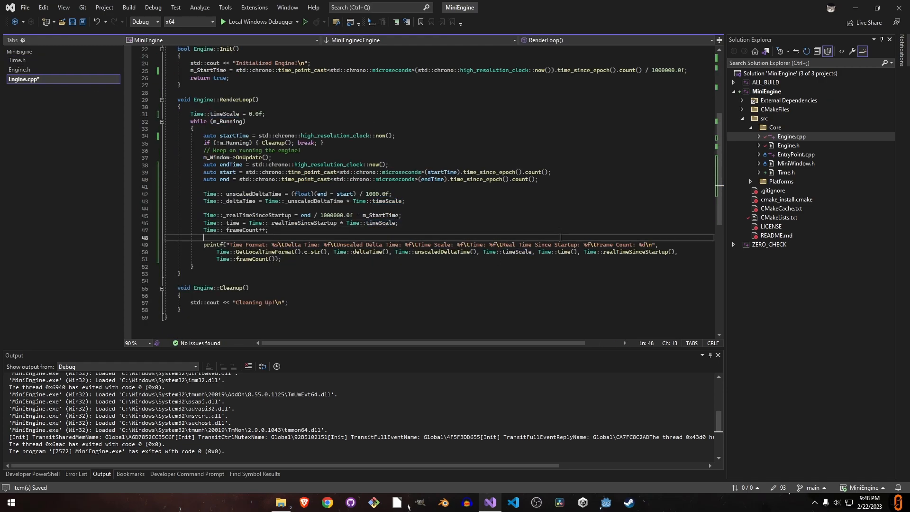
{"action": "left_click", "coordinate": [259, 21]}
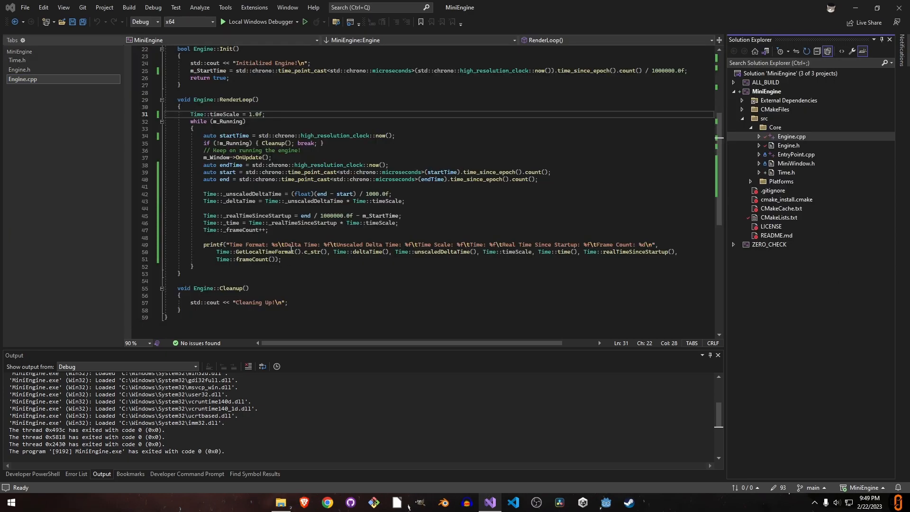
{"action": "left_click", "coordinate": [280, 502]}
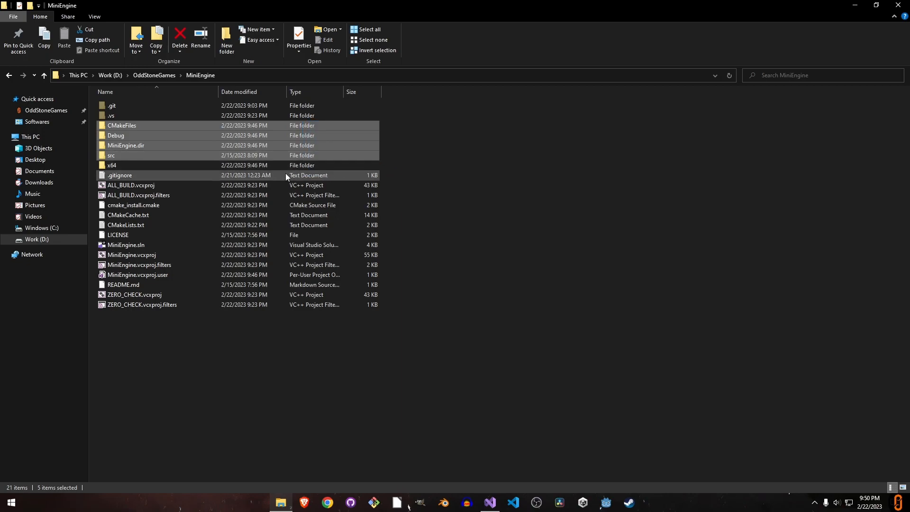
{"action": "double_click", "coordinate": [119, 175]}
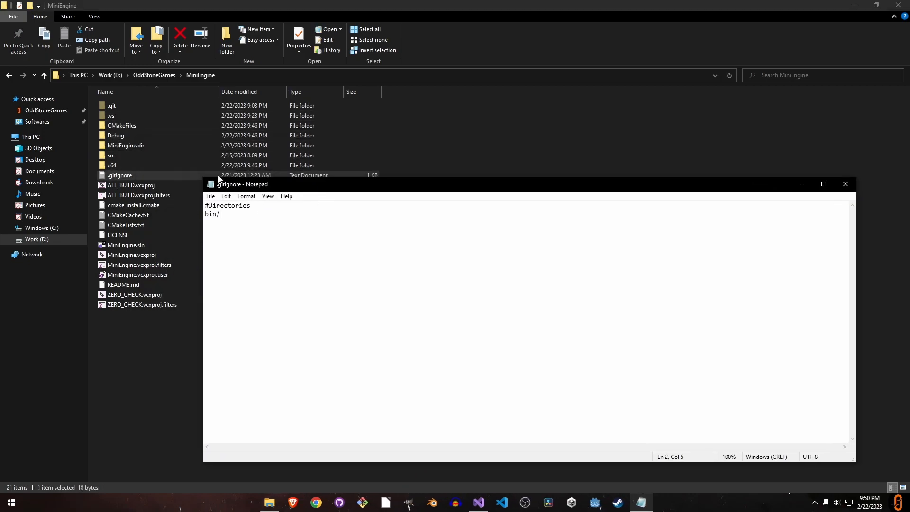
{"action": "mouse_move", "coordinate": [321, 257]}
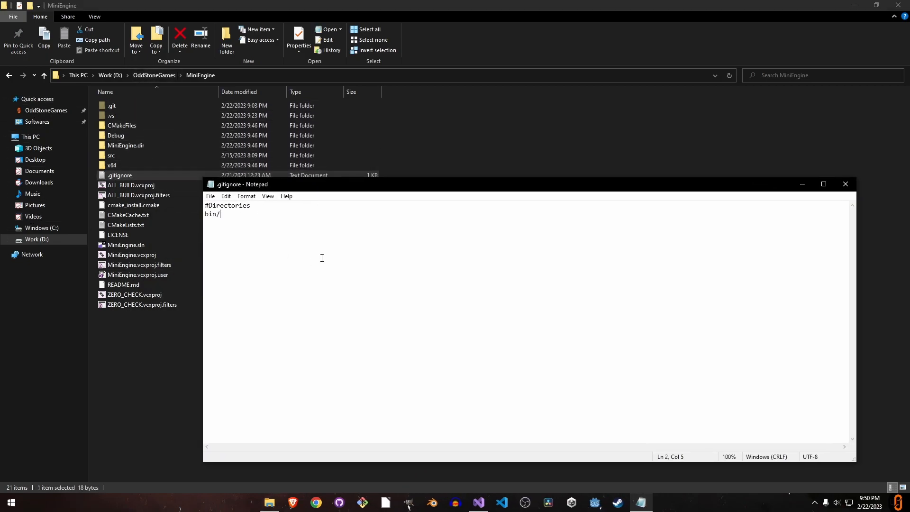
- Add .vs/ and CMakeFiles/ entries on new lines after bin/ in .gitignore
{"action": "key", "text": "enter"}
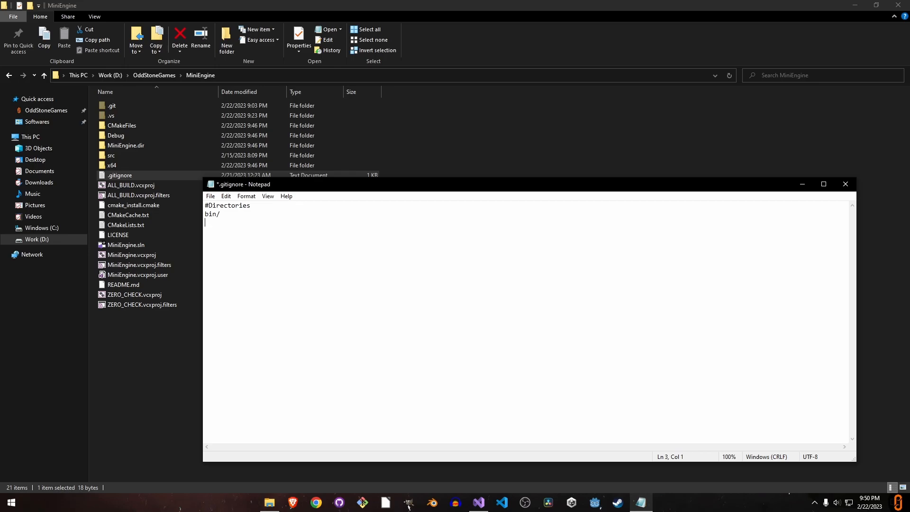
{"action": "type", "text": ".vs/"}
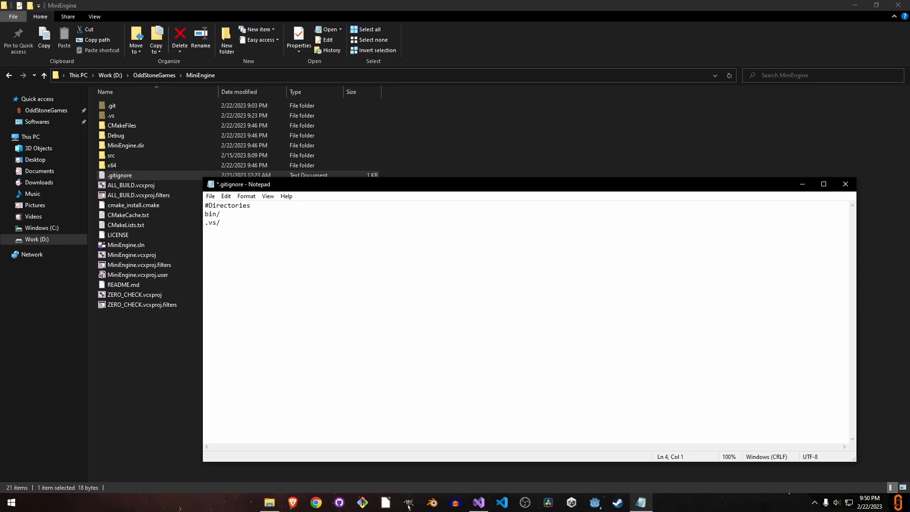
{"action": "type", "text": "CMakeFiles/"}
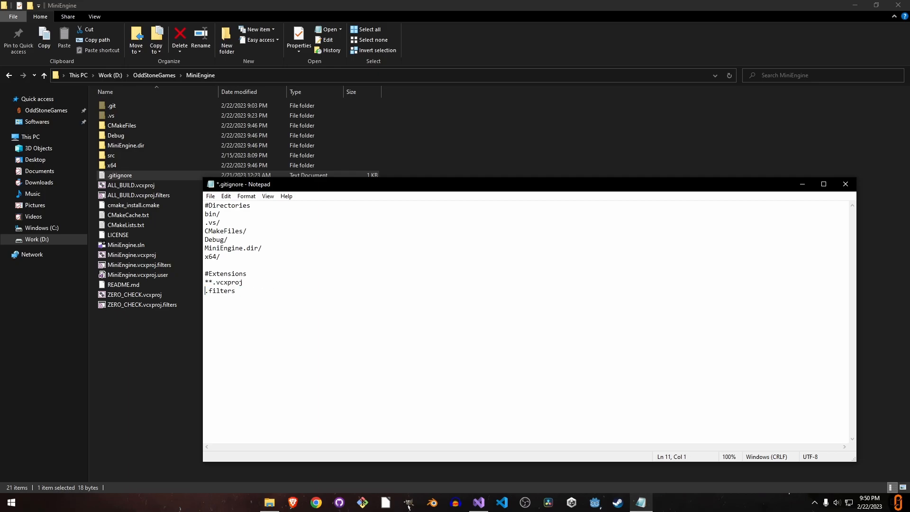